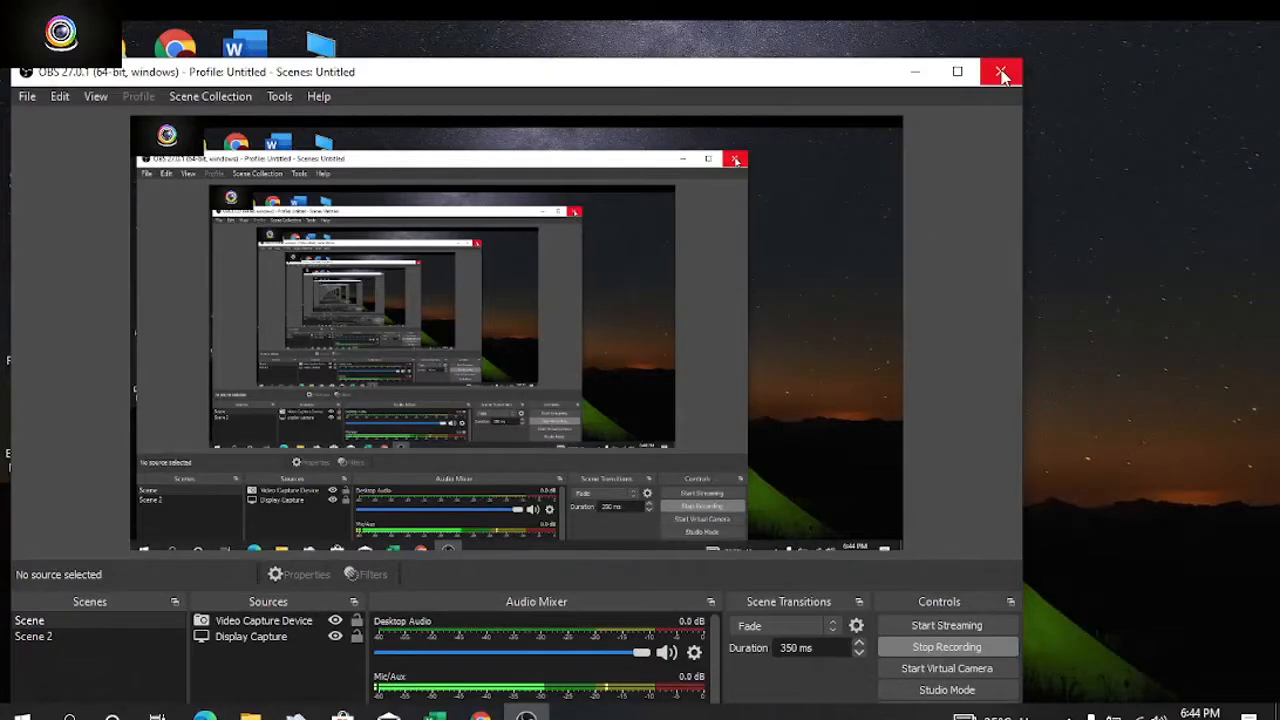
Step: Close the OBS Studio window to the tray so the desktop is visible
{"action": "left_click", "coordinate": [1002, 71]}
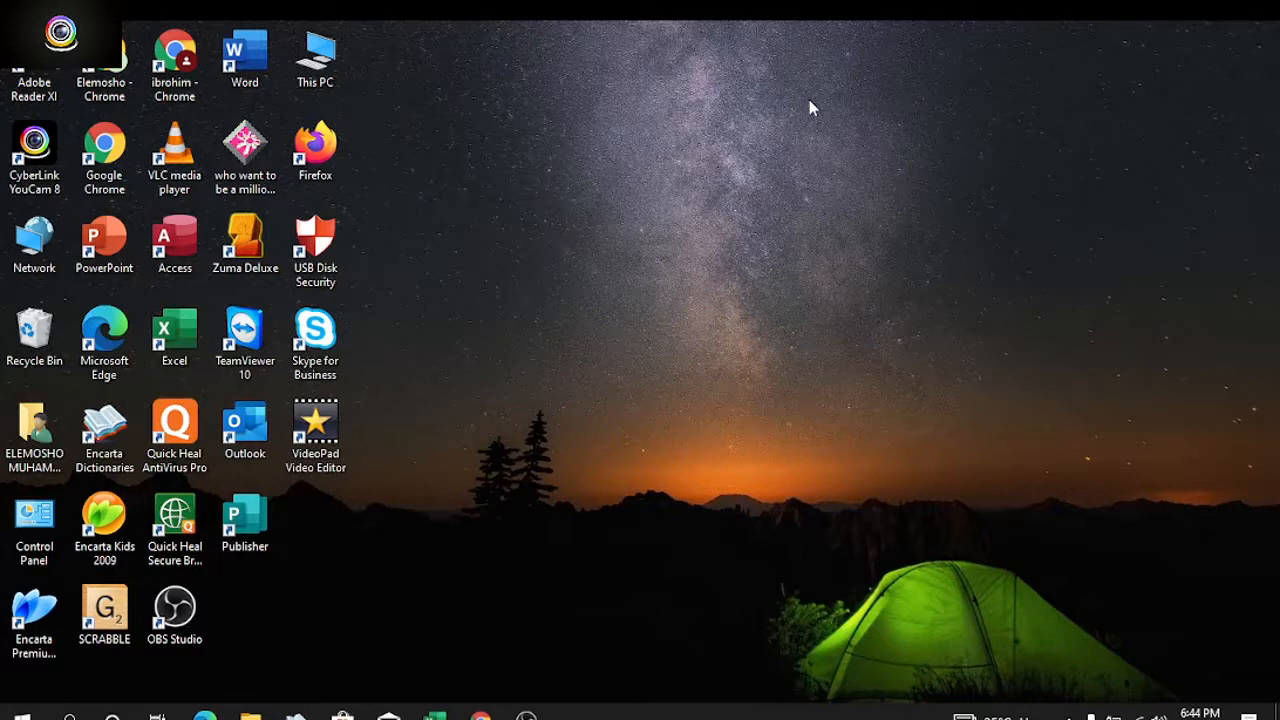
{"action": "mouse_move", "coordinate": [737, 270]}
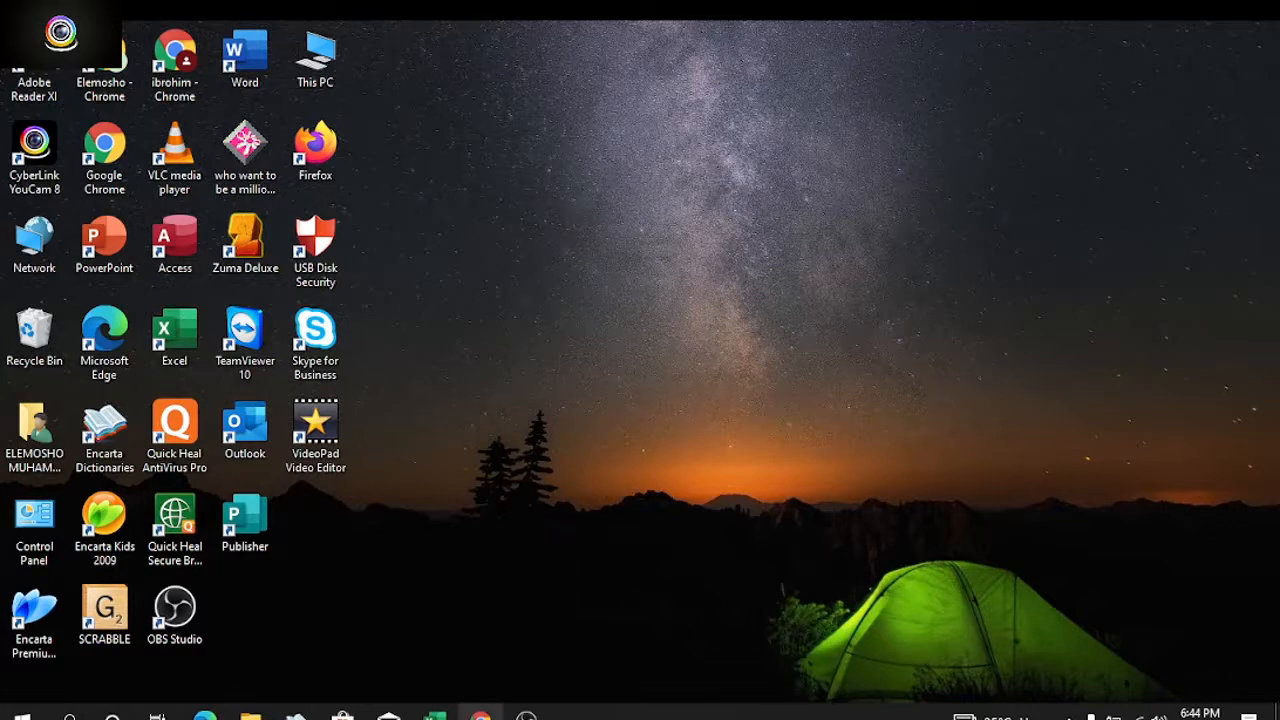
Step: Launch Google Chrome from its desktop shortcut and load the Photopea editor
{"action": "double_click", "coordinate": [103, 150]}
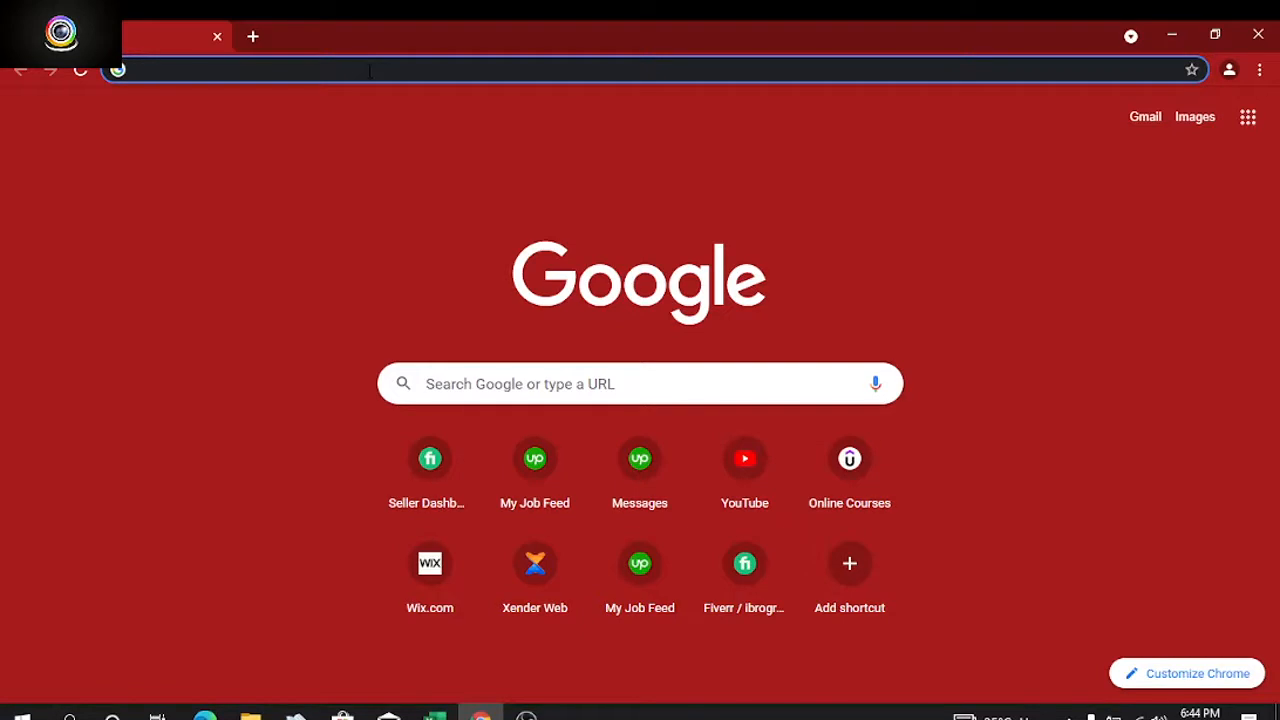
{"action": "type", "text": "pg"}
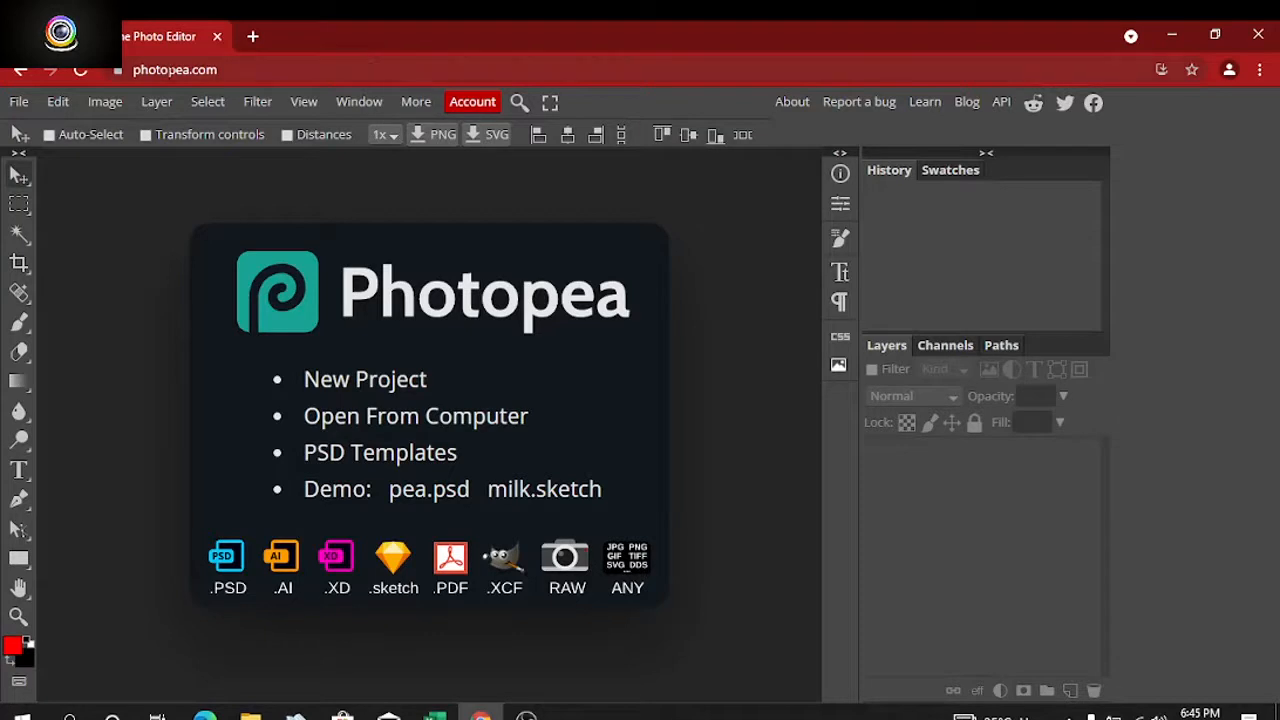
{"action": "mouse_move", "coordinate": [52, 178]}
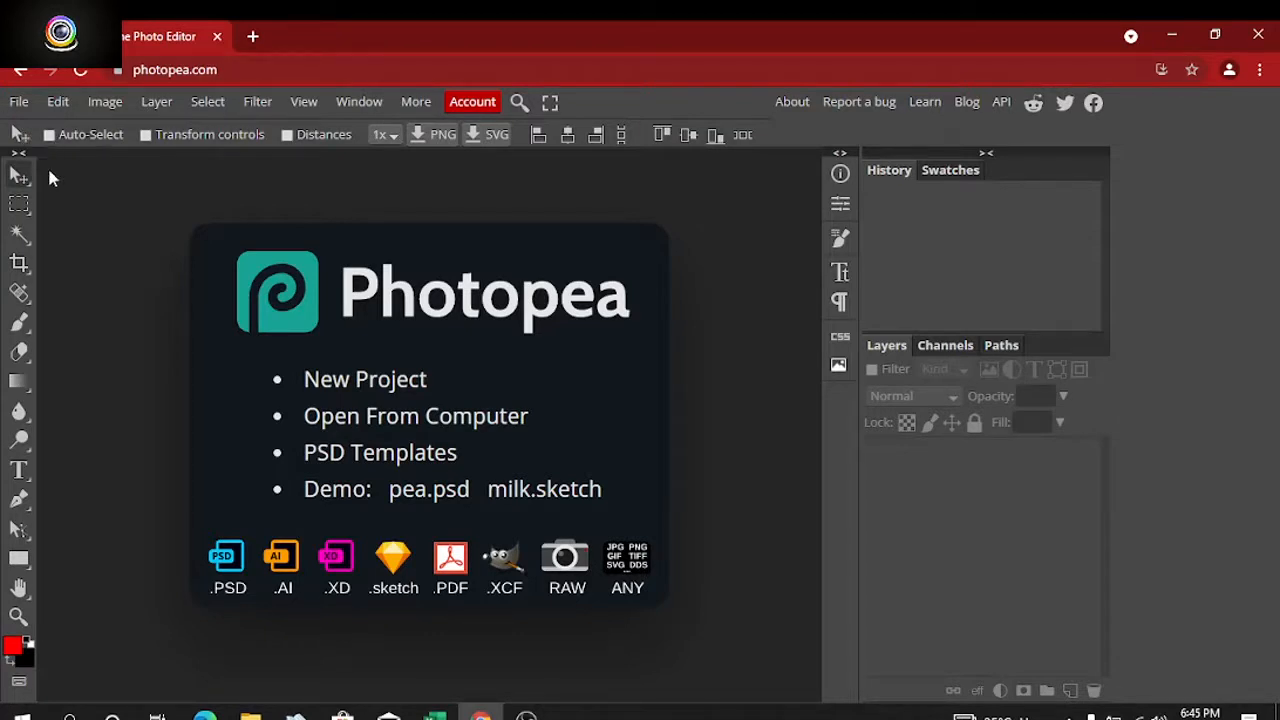
{"action": "mouse_move", "coordinate": [72, 196]}
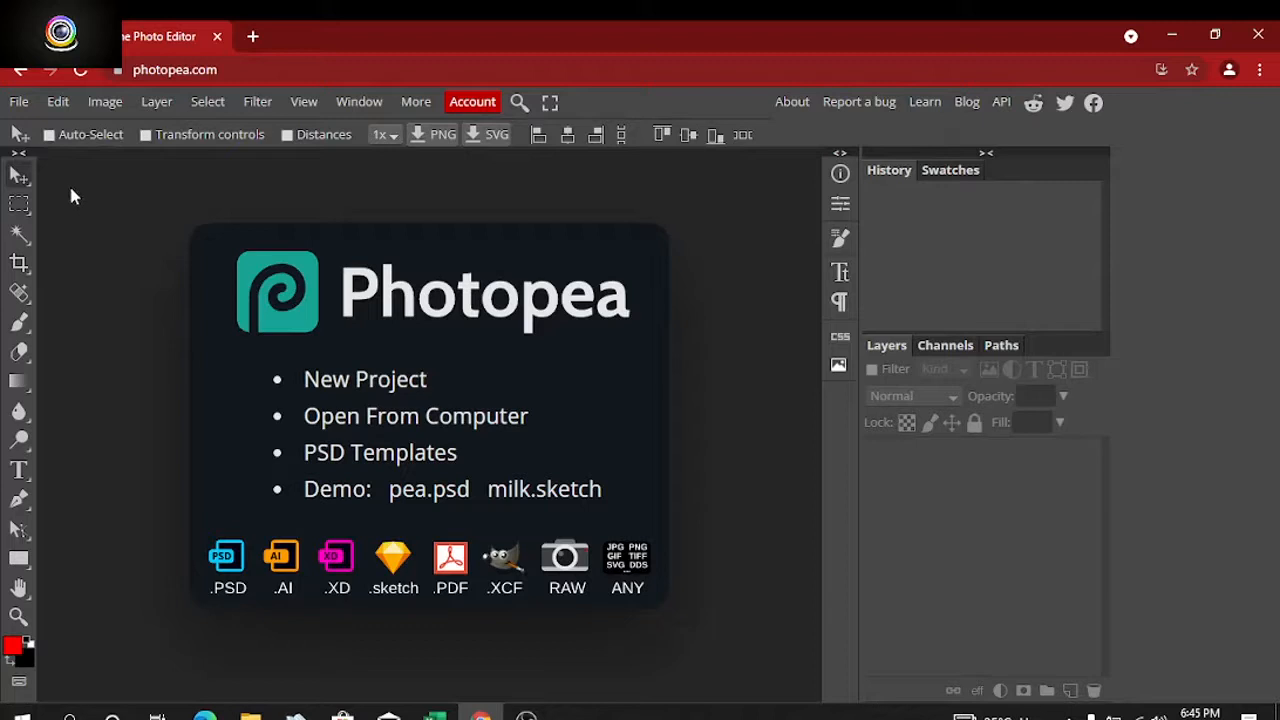
{"action": "mouse_move", "coordinate": [68, 182]}
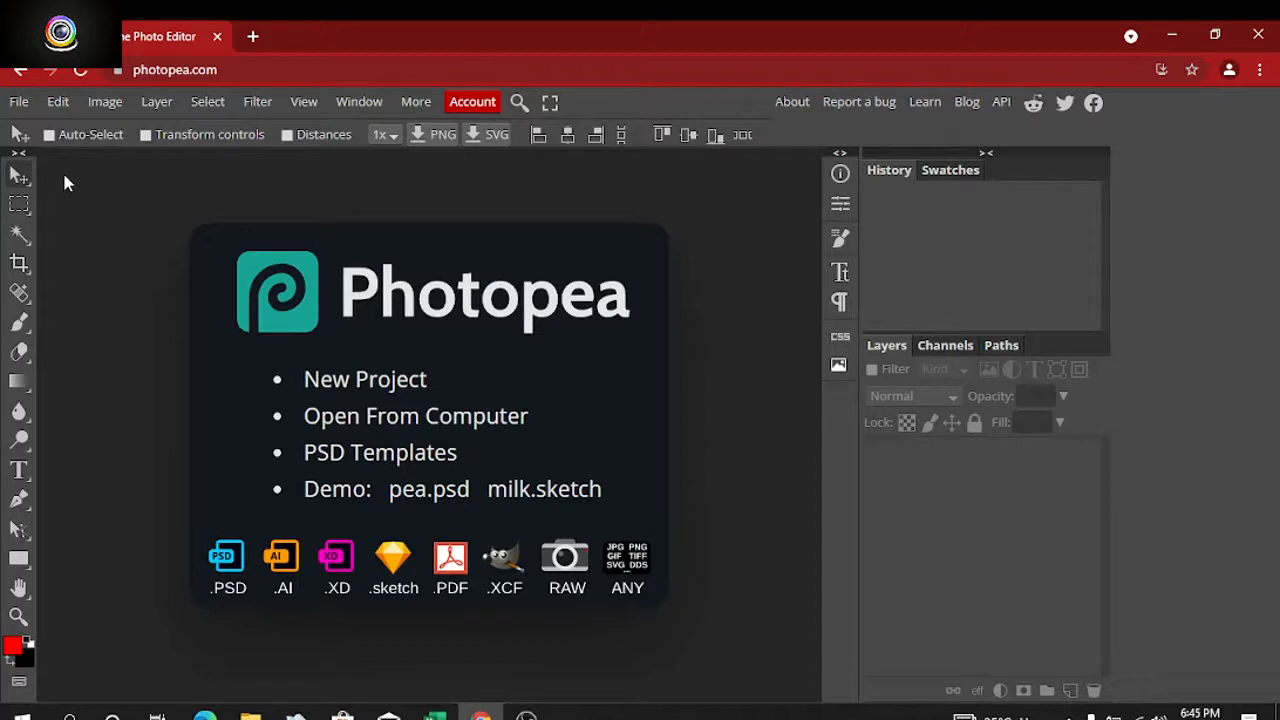
{"action": "mouse_move", "coordinate": [25, 115]}
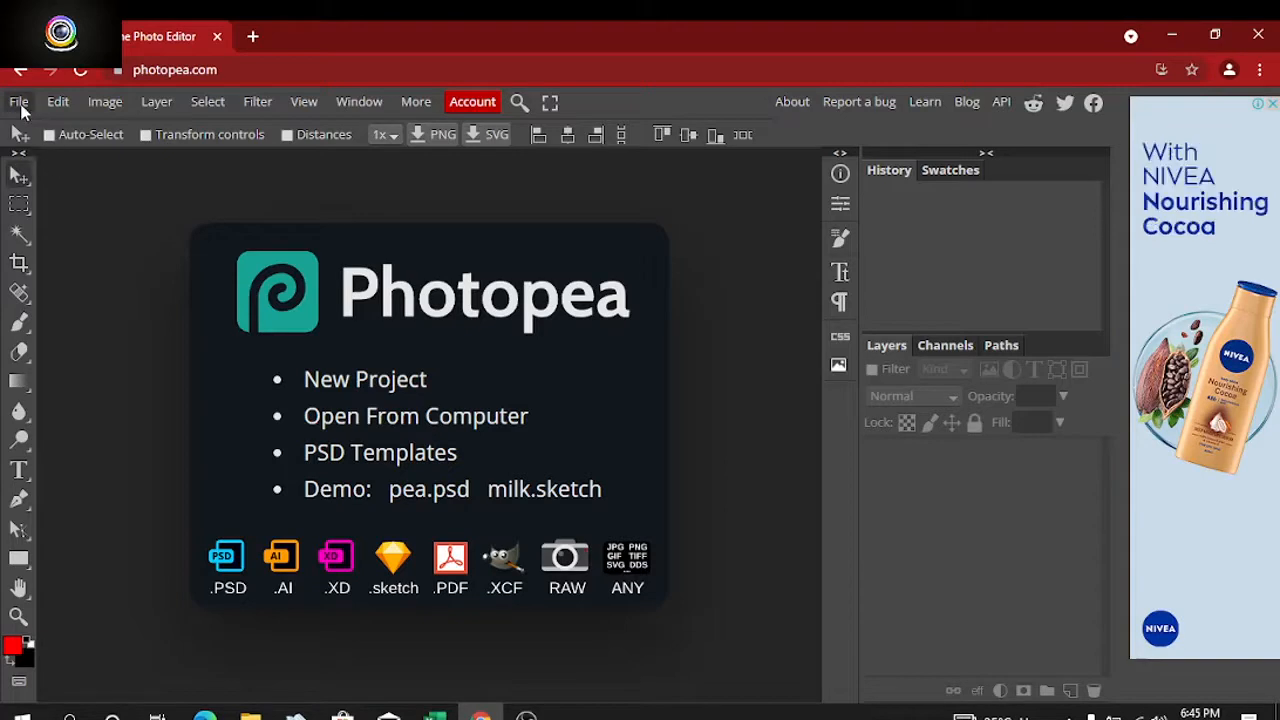
Step: Start File > Open and scroll Downloads to the 3D-Wall-Logo-MockUp file
{"action": "left_click", "coordinate": [17, 101]}
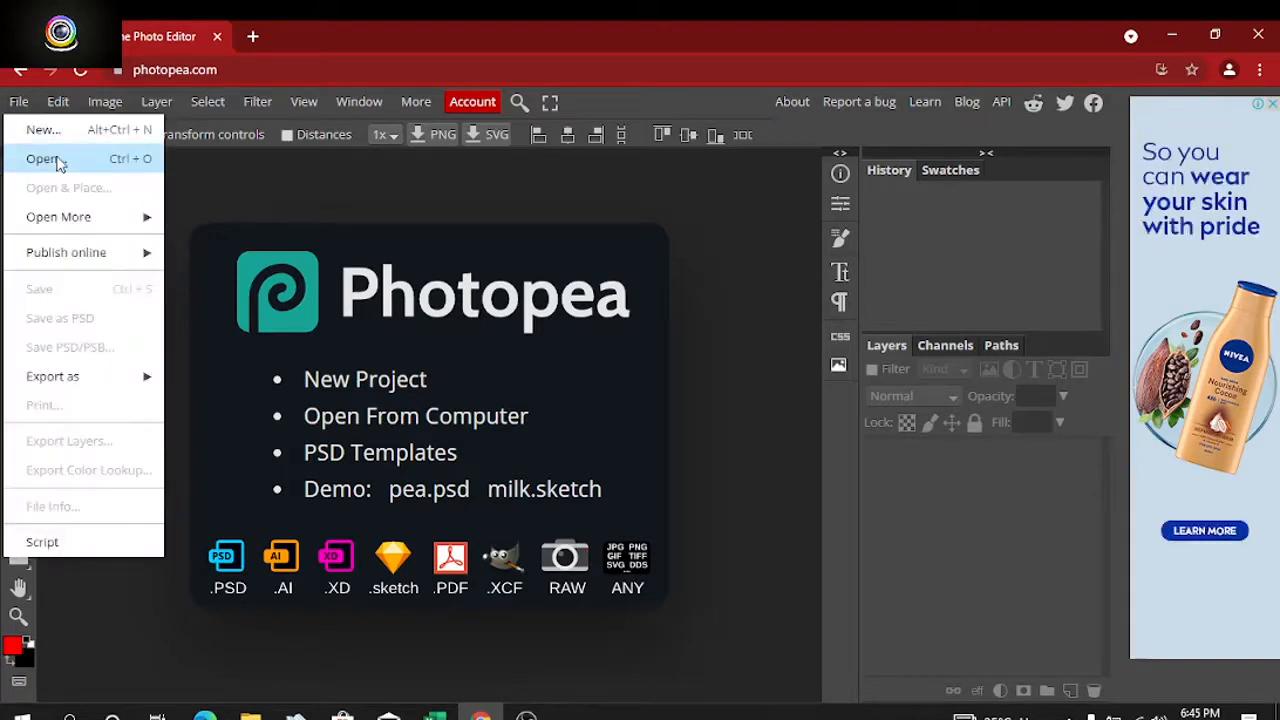
{"action": "left_click", "coordinate": [43, 158]}
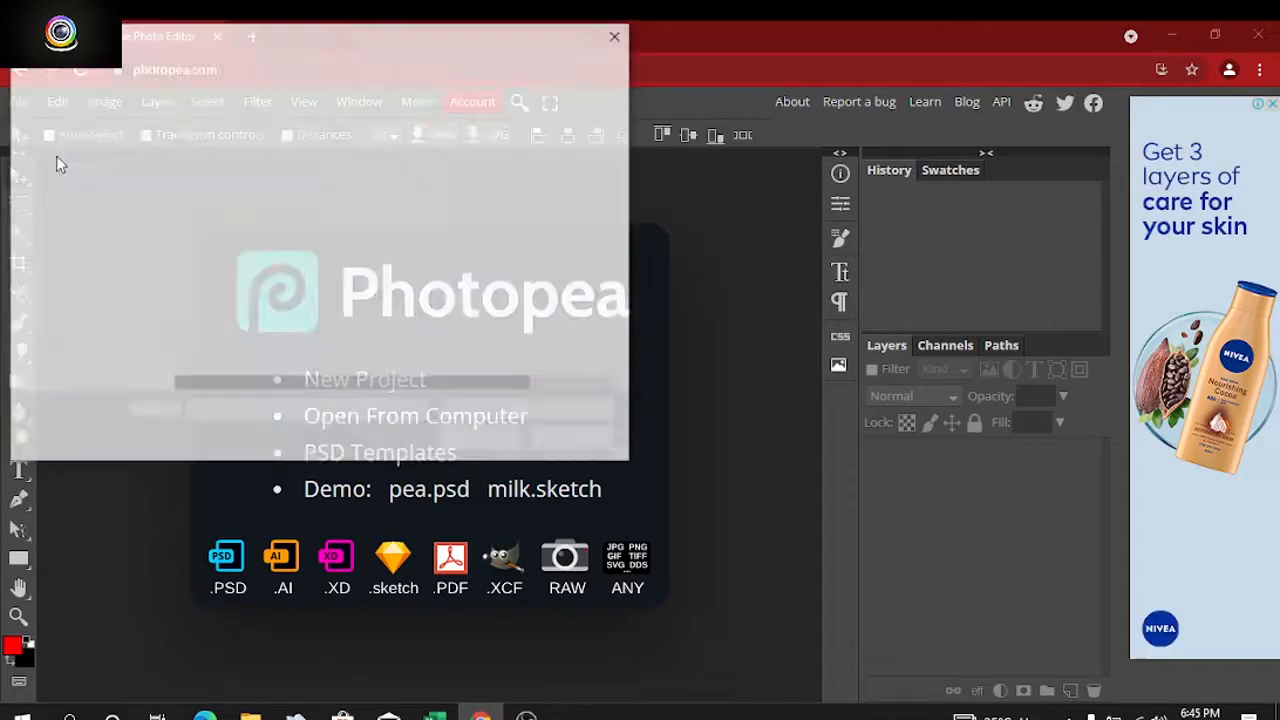
{"action": "left_click", "coordinate": [415, 415]}
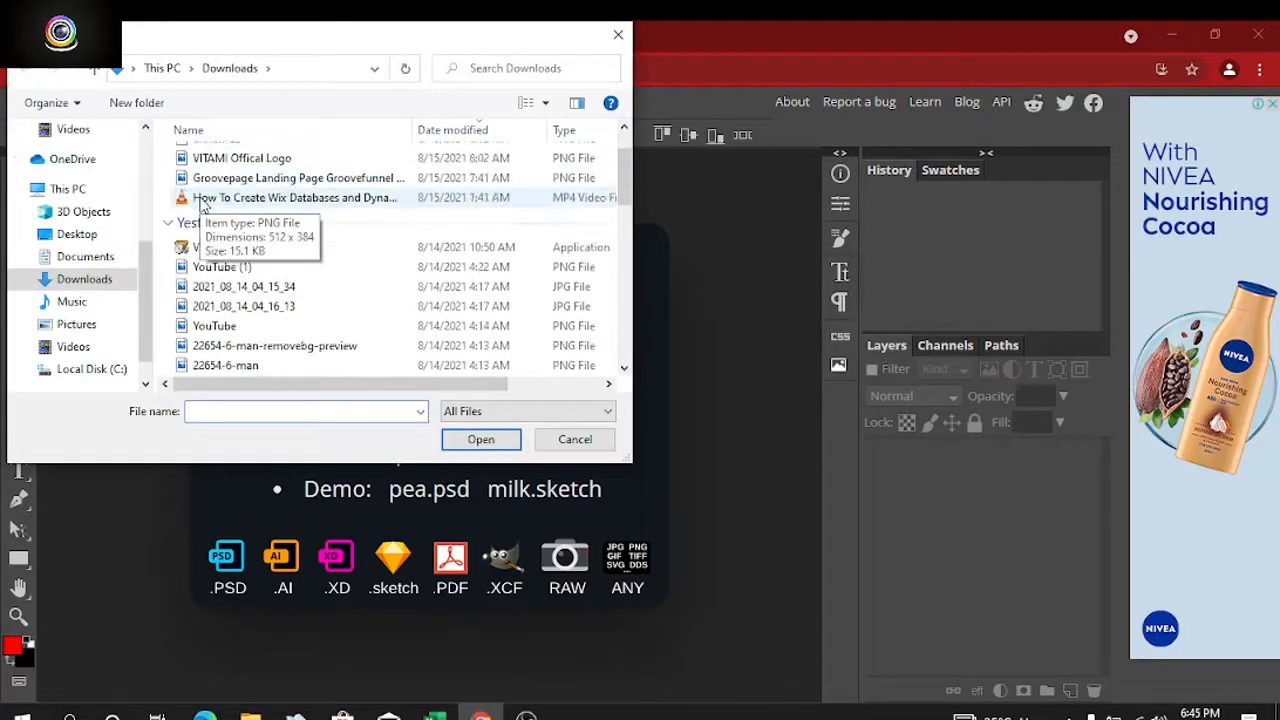
{"action": "scroll", "scroll_direction": "down", "scroll_amount": 3}
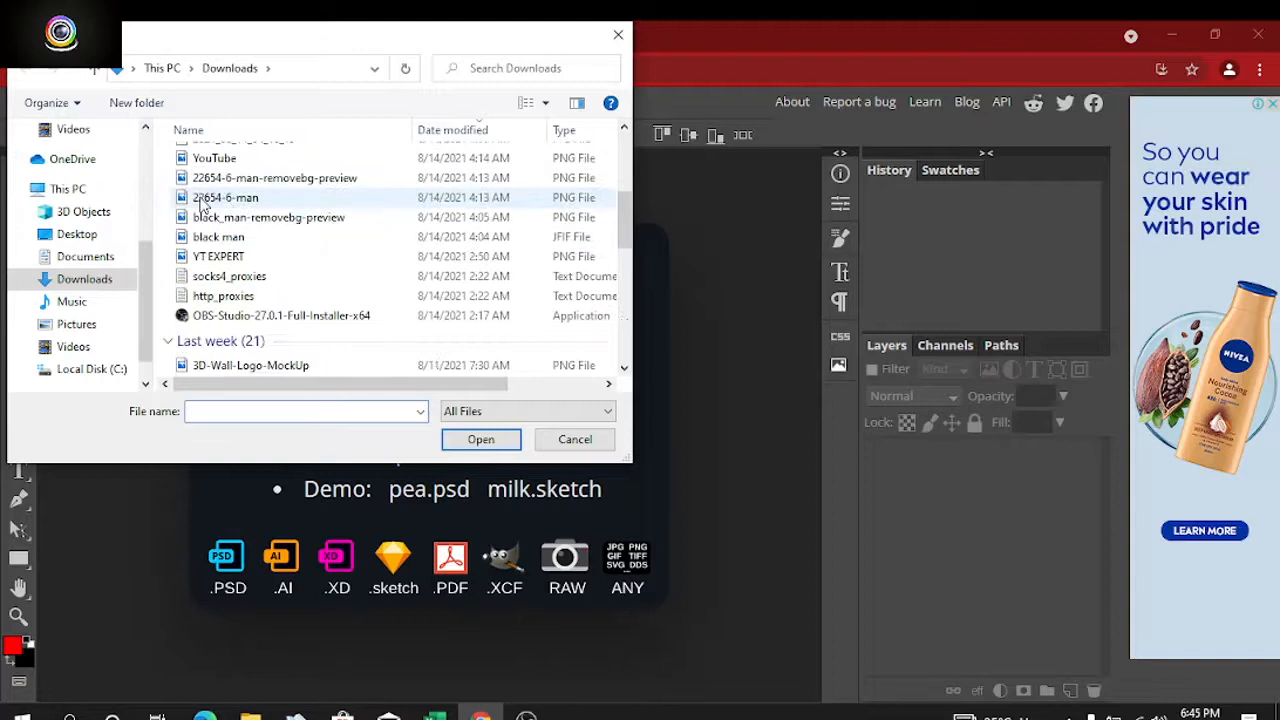
{"action": "scroll", "scroll_direction": "down", "scroll_amount": 3}
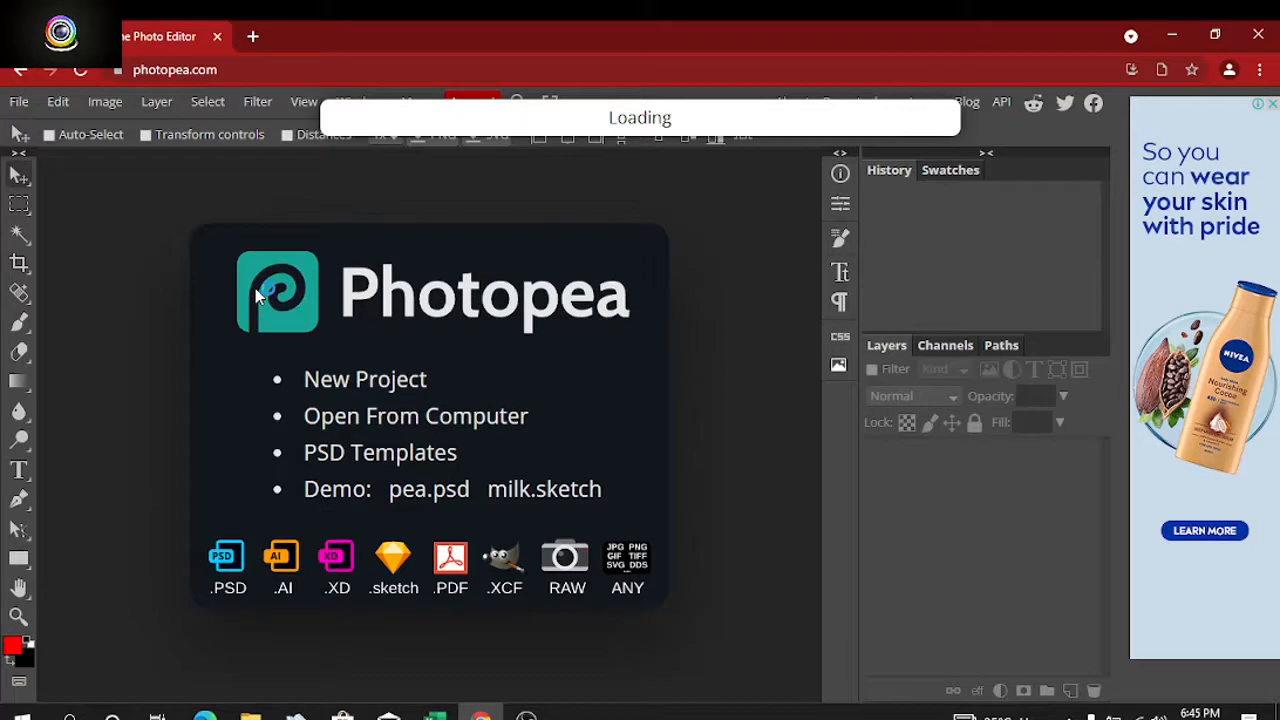
{"action": "mouse_move", "coordinate": [730, 279]}
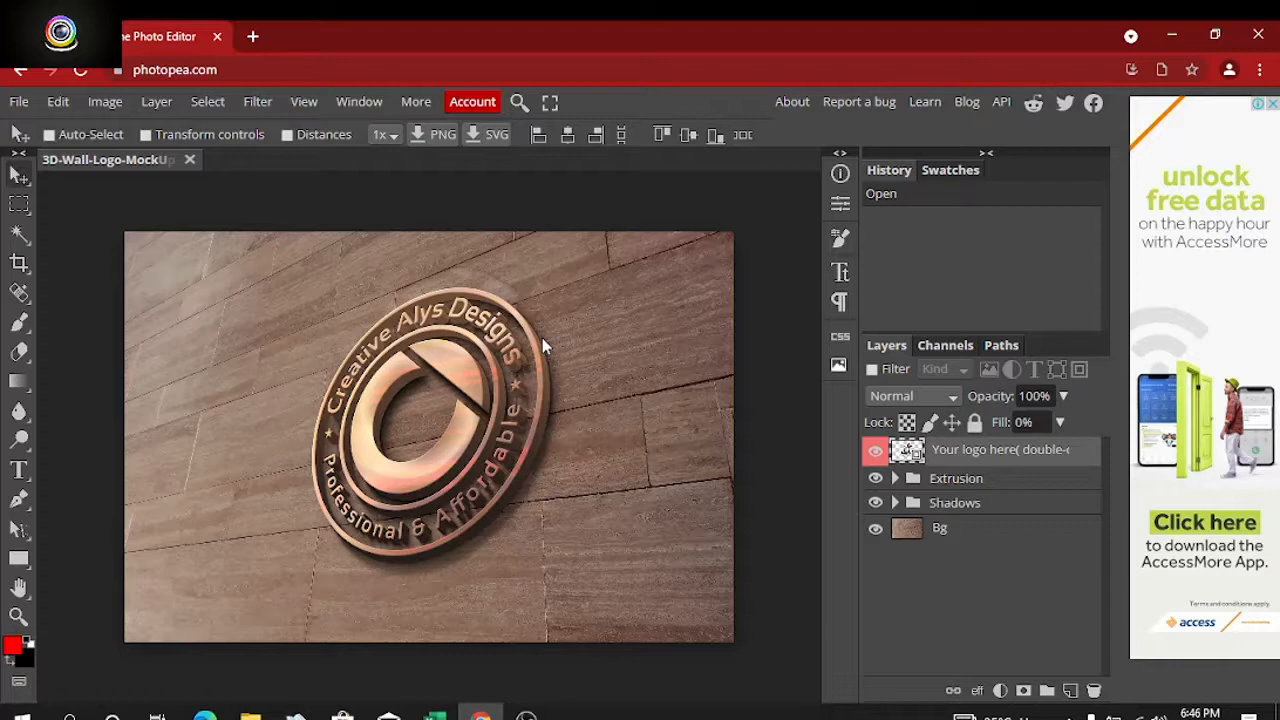
{"action": "mouse_move", "coordinate": [390, 258]}
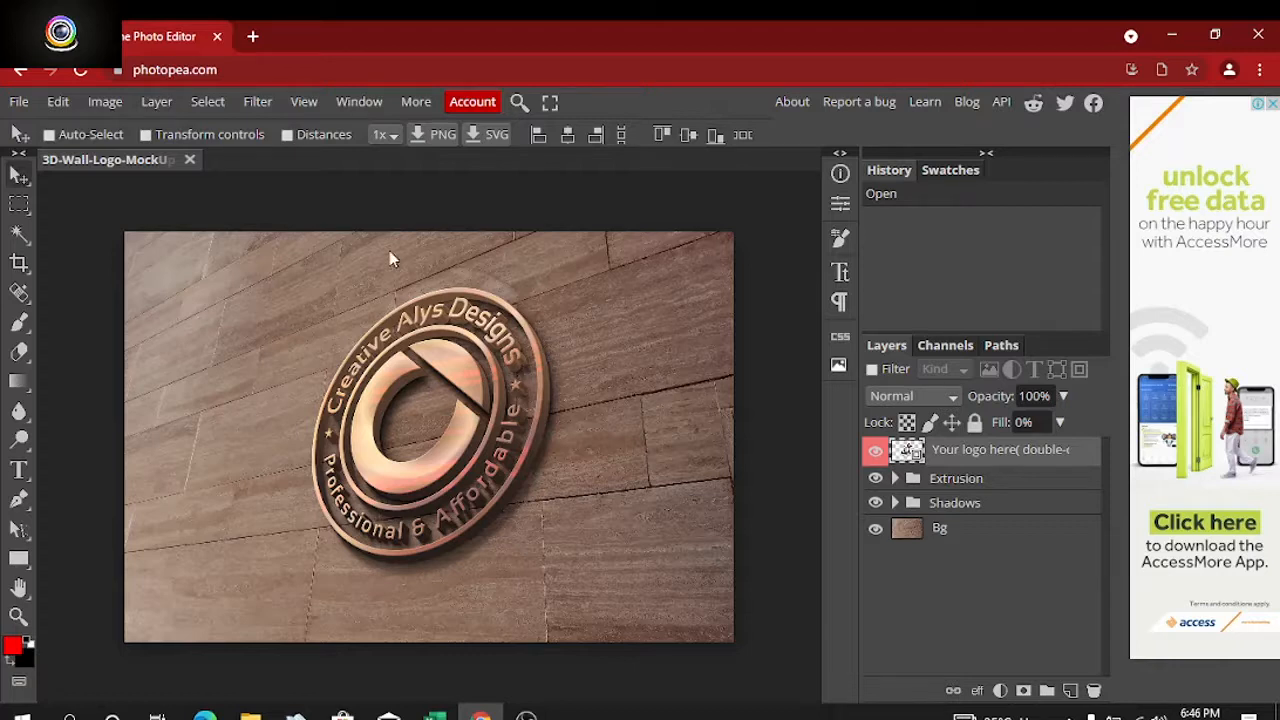
{"action": "mouse_move", "coordinate": [294, 213]}
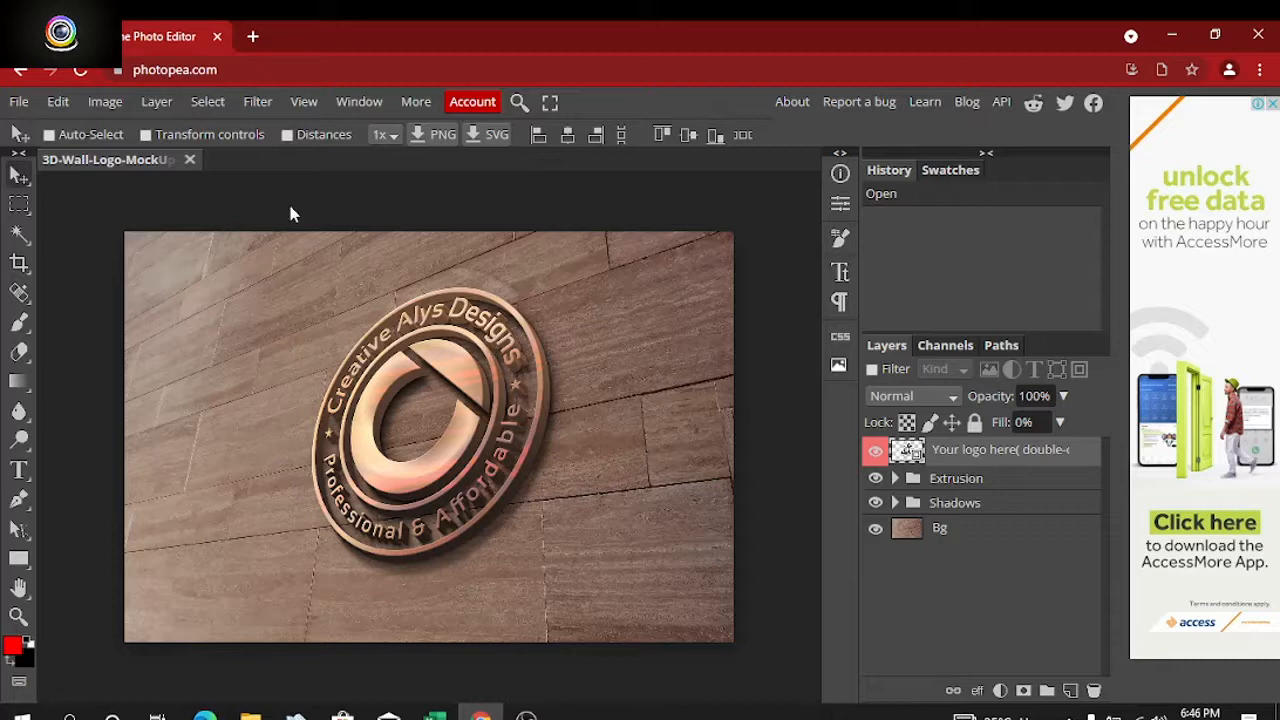
{"action": "mouse_move", "coordinate": [350, 340]}
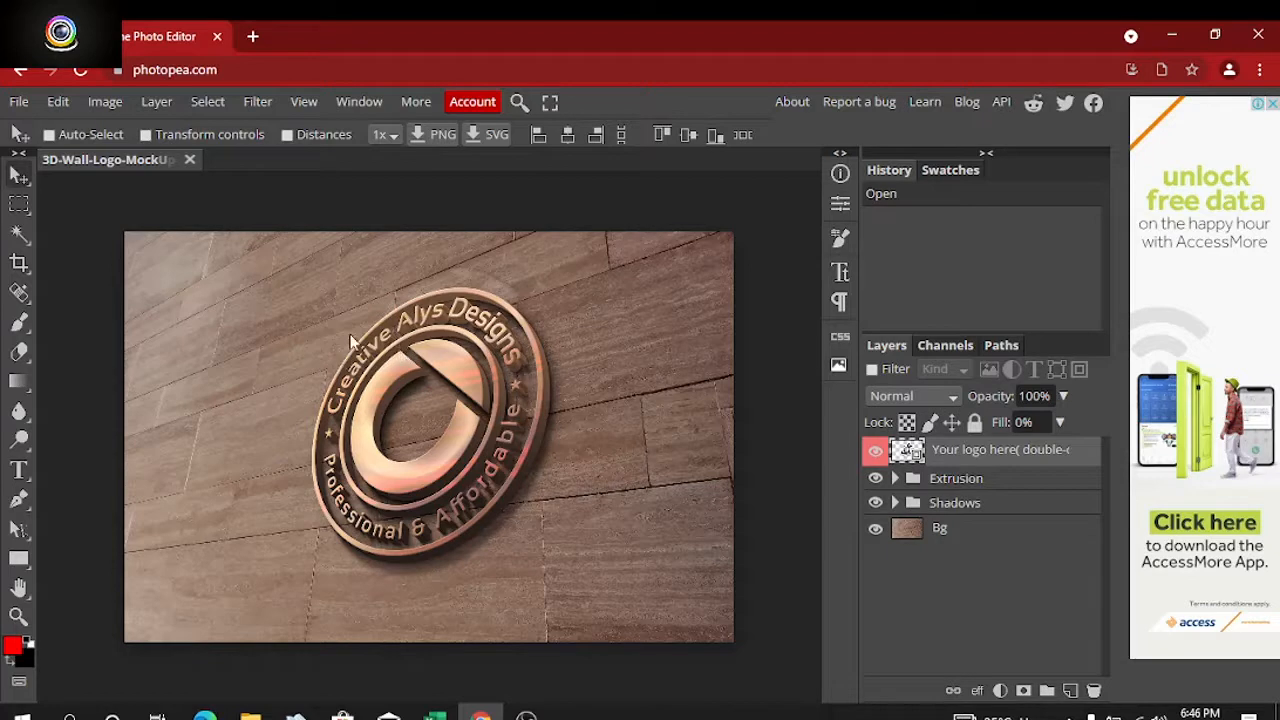
{"action": "mouse_move", "coordinate": [525, 315]}
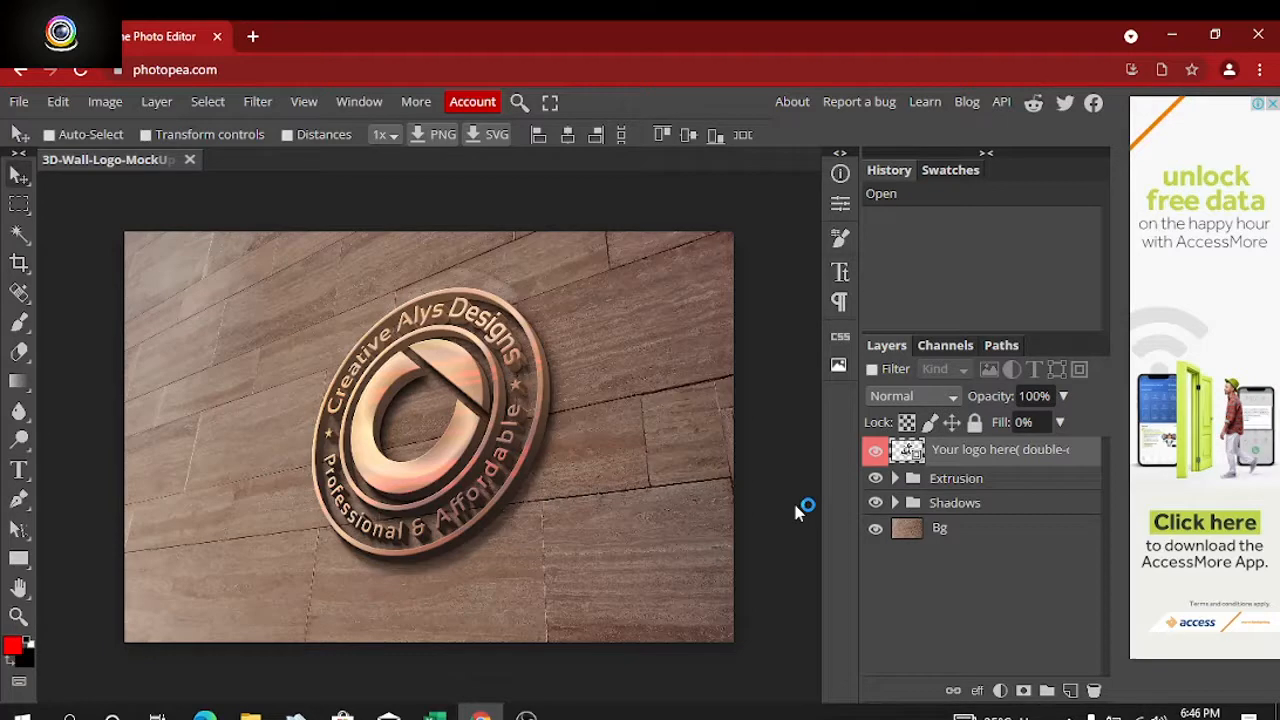
{"action": "mouse_move", "coordinate": [160, 227]}
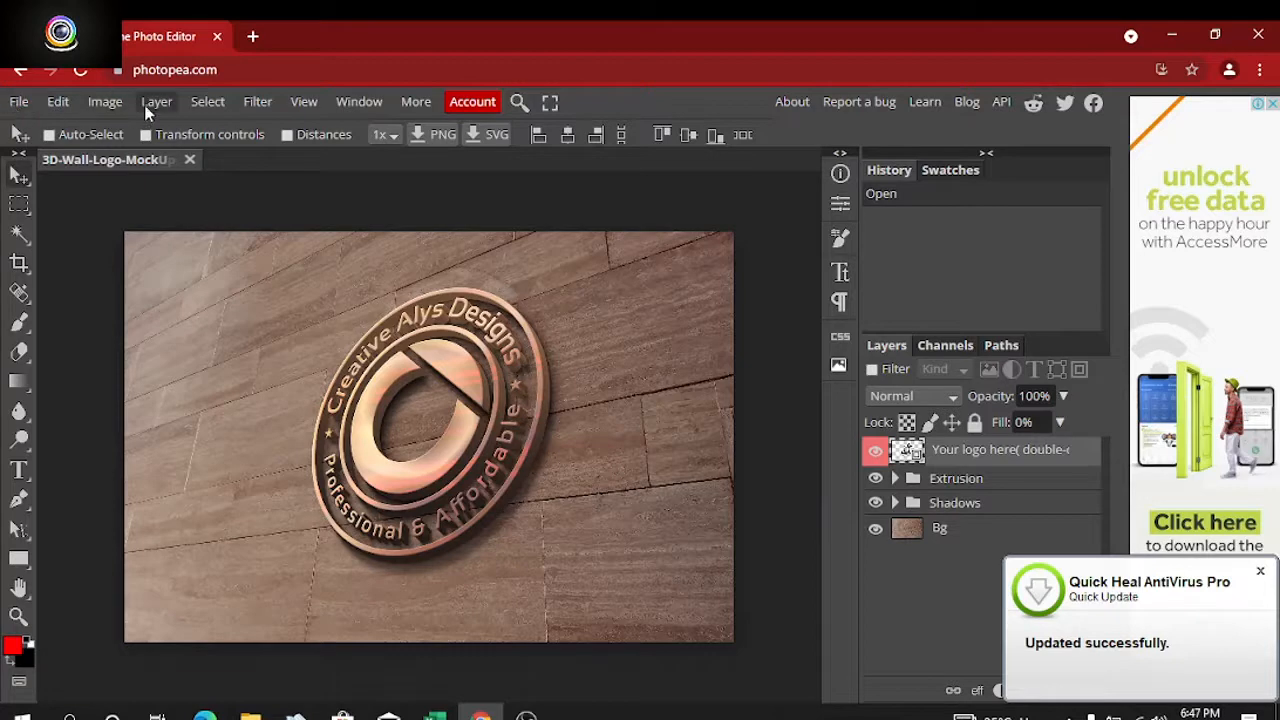
Step: Open the 'Your logo here' smart object as its own document
{"action": "left_click", "coordinate": [156, 101]}
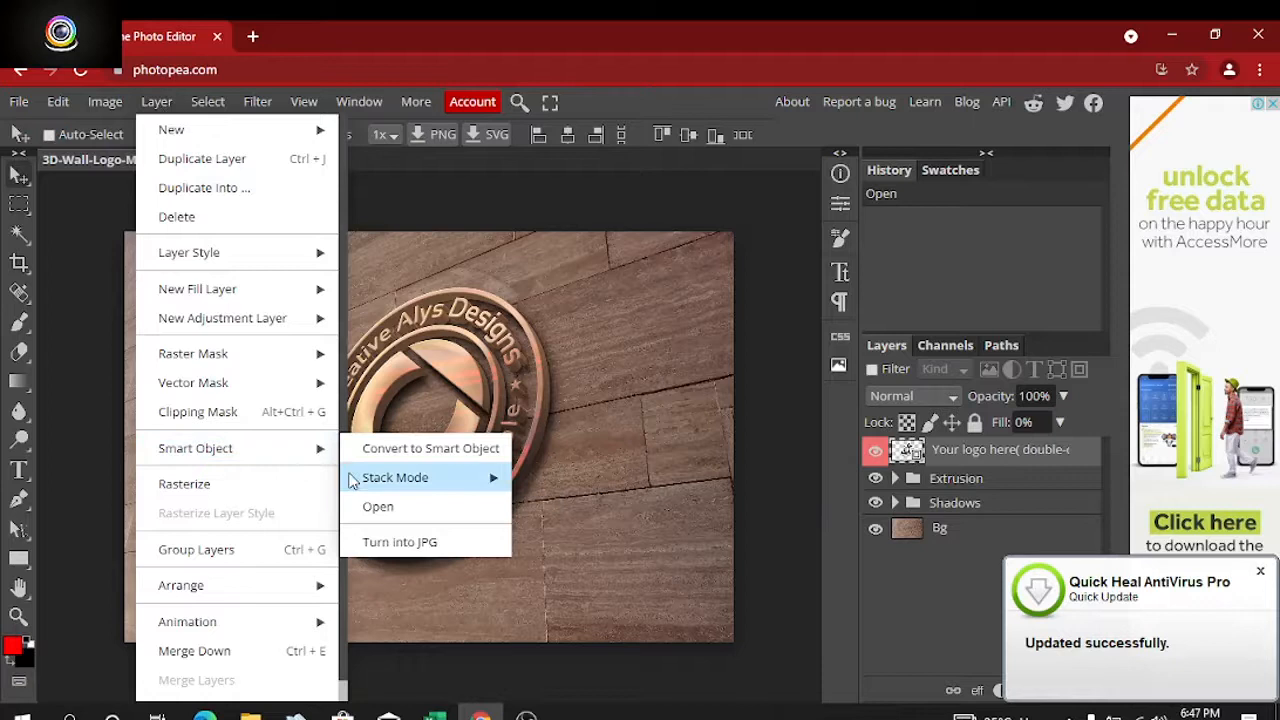
{"action": "left_click", "coordinate": [378, 506]}
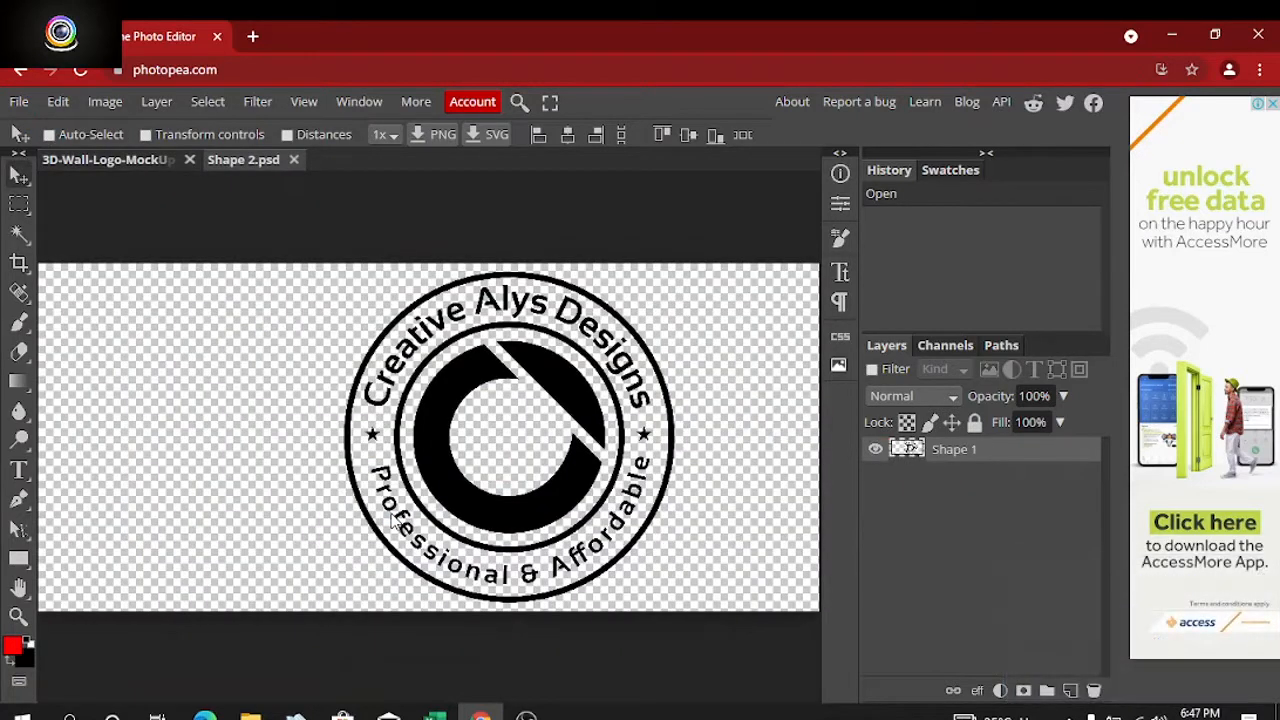
{"action": "mouse_move", "coordinate": [383, 282]}
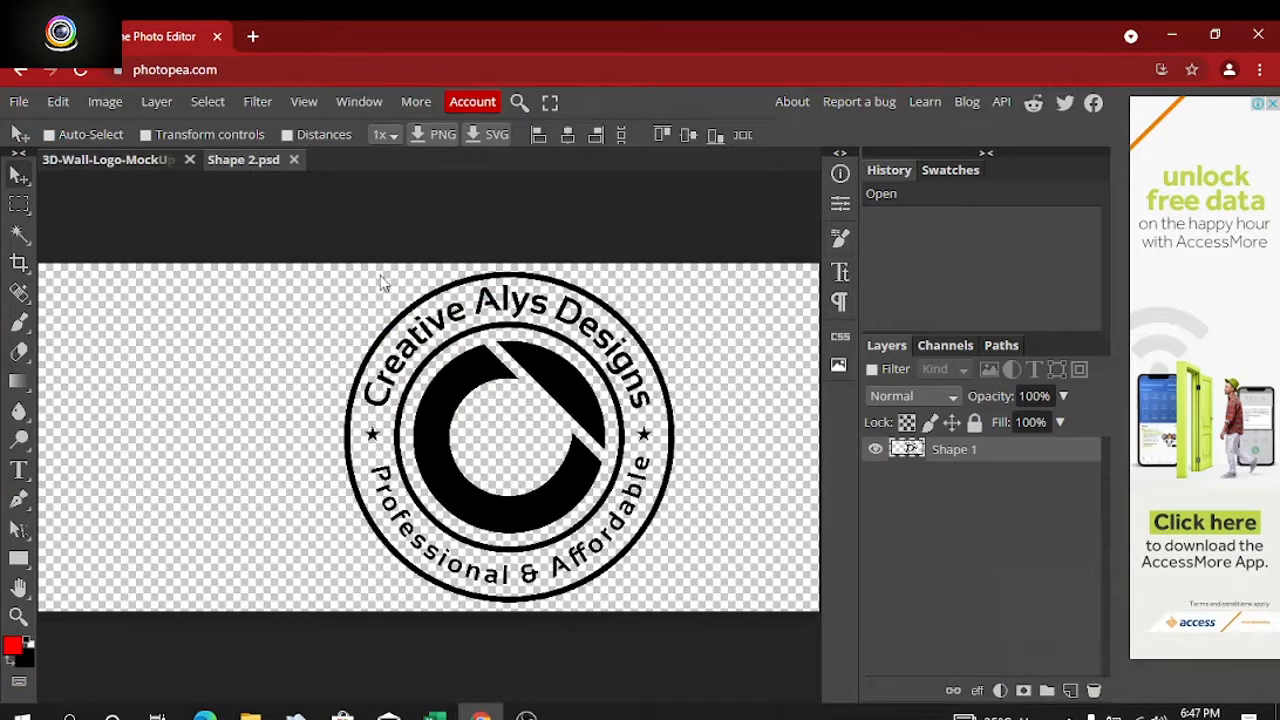
{"action": "mouse_move", "coordinate": [787, 508]}
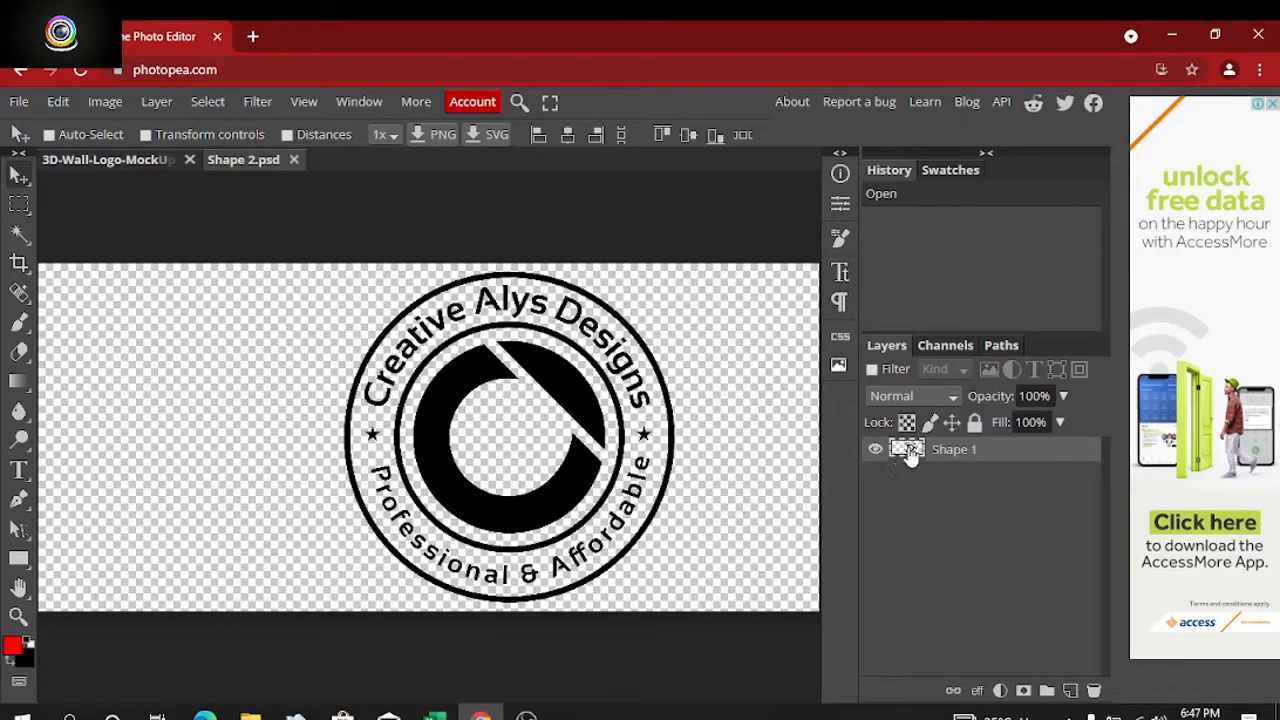
Step: Hide the Shape 1 placeholder logo layer, leaving a transparent canvas
{"action": "left_click", "coordinate": [875, 448]}
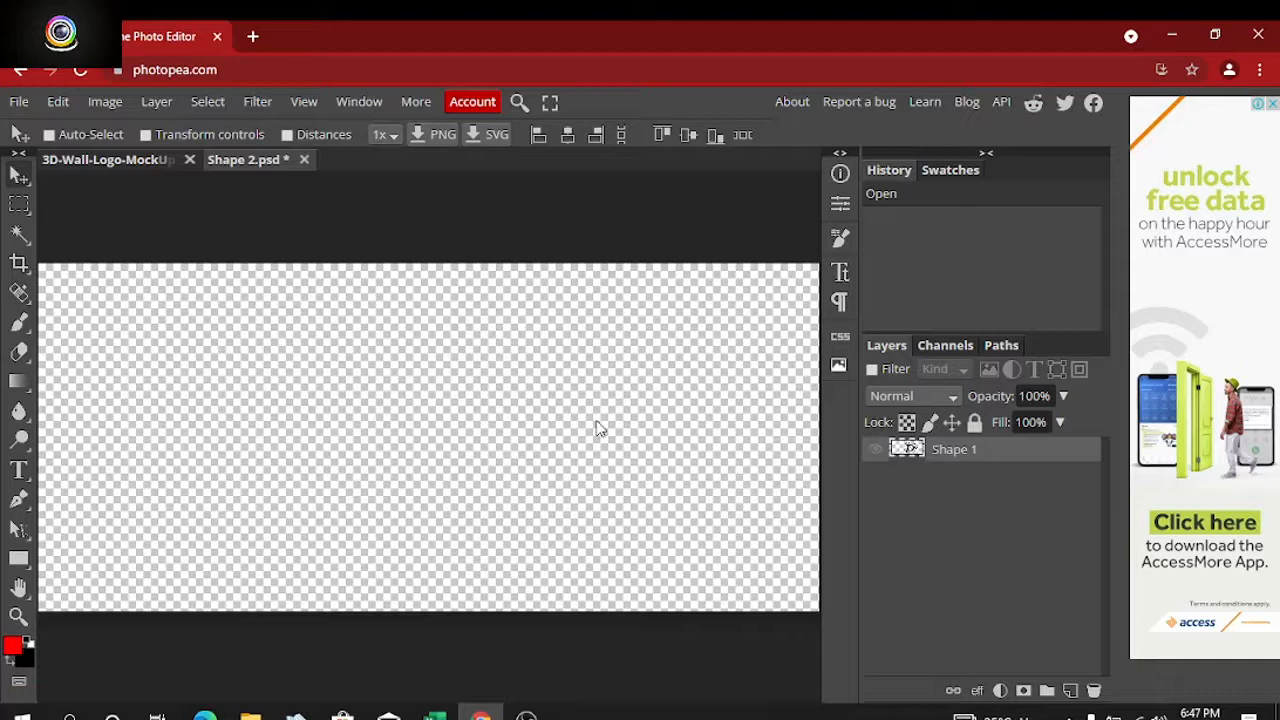
{"action": "left_click", "coordinate": [17, 101]}
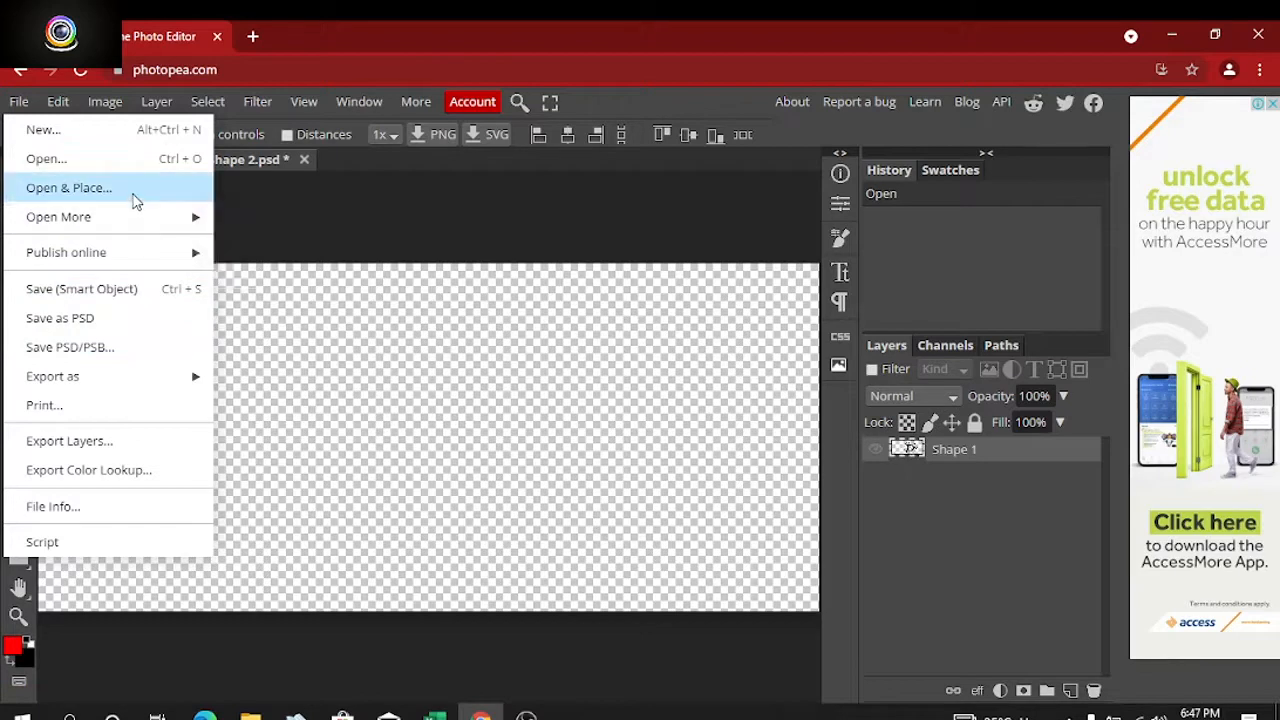
Step: Place unnamed-removebg-preview.png from Downloads as a new logo layer
{"action": "left_click", "coordinate": [68, 188]}
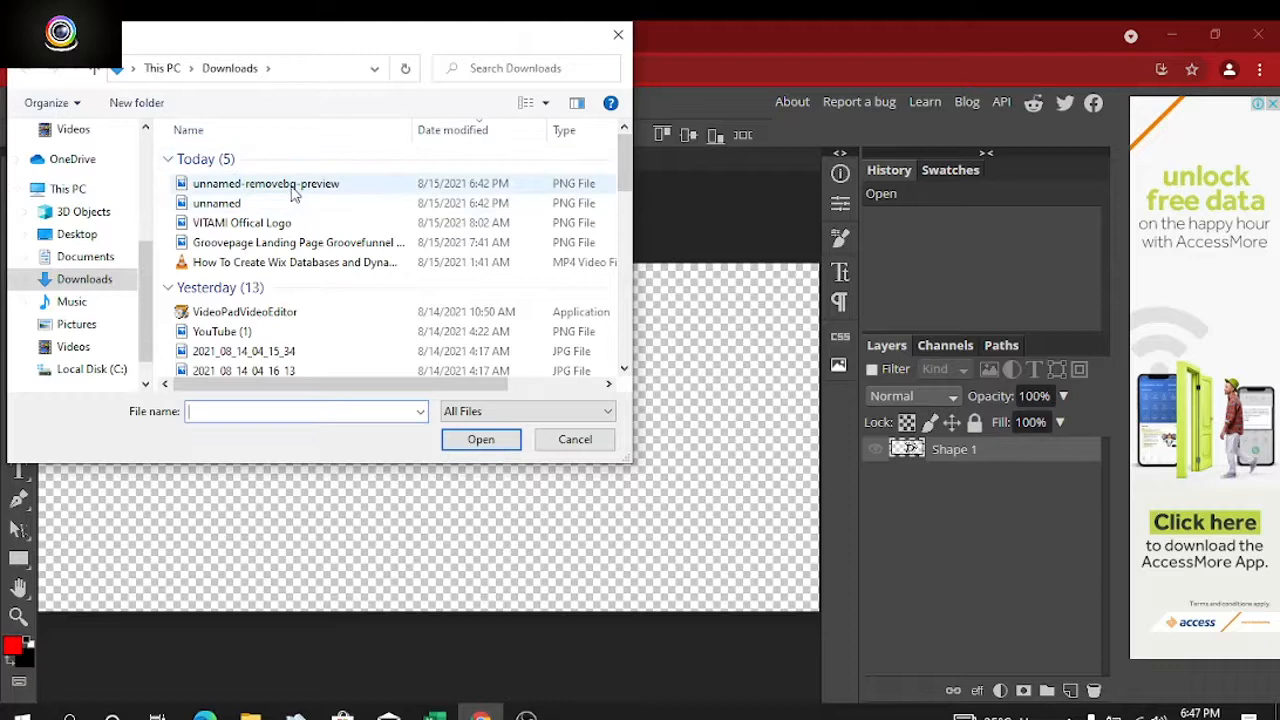
{"action": "left_click", "coordinate": [480, 439]}
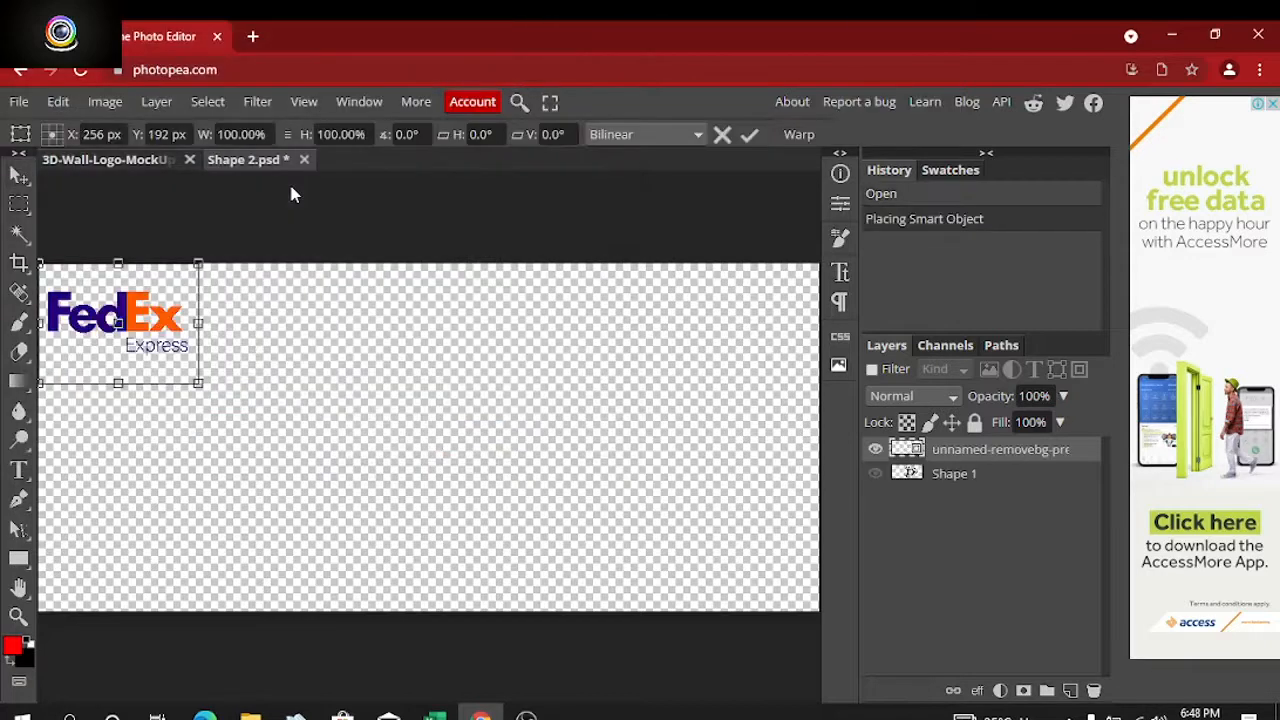
Step: Move the FedEx logo to the canvas centre and scale it to about 205%
{"action": "left_click_drag", "start_coordinate": [118, 322], "coordinate": [338, 435]}
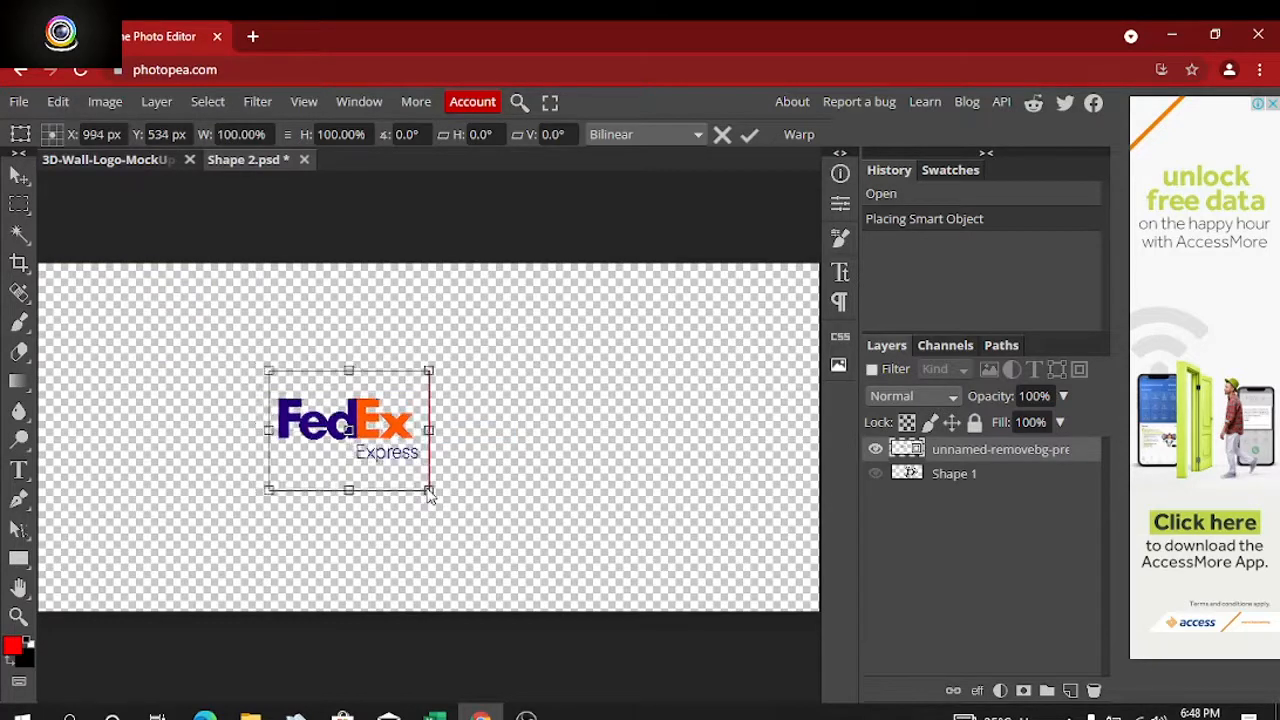
{"action": "left_click_drag", "start_coordinate": [345, 430], "coordinate": [372, 433]}
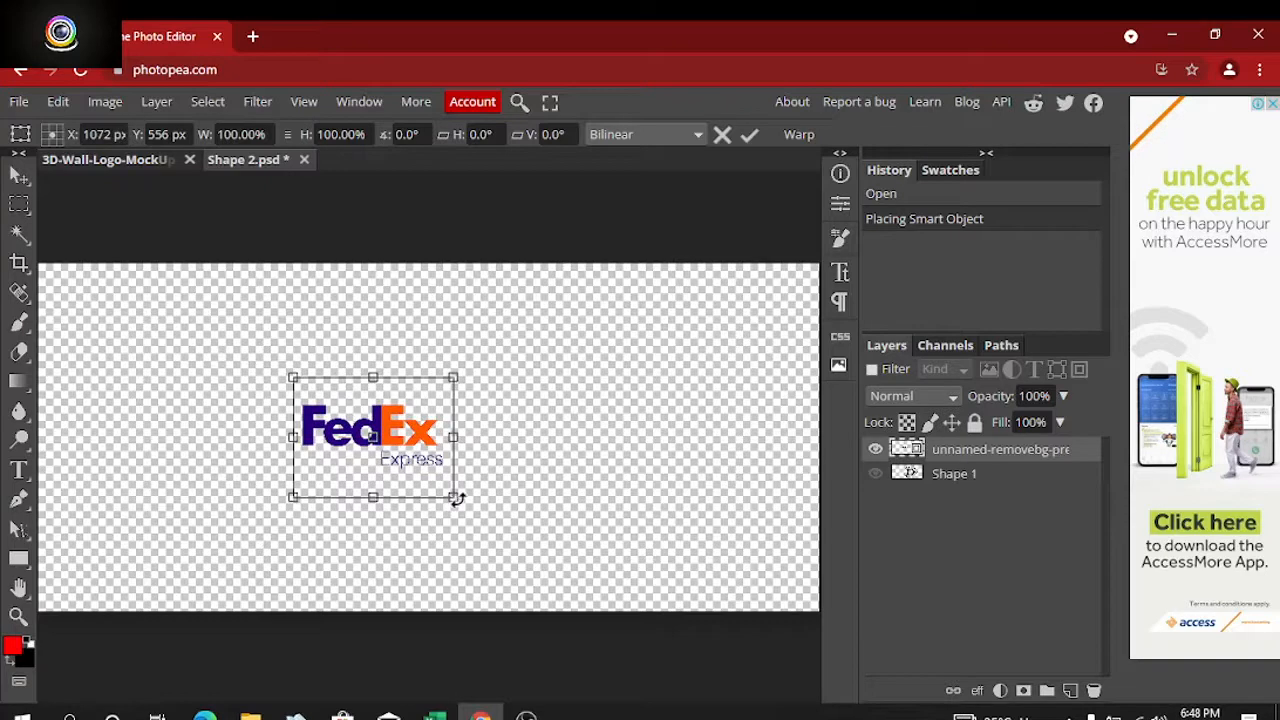
{"action": "left_click_drag", "start_coordinate": [458, 498], "coordinate": [573, 538]}
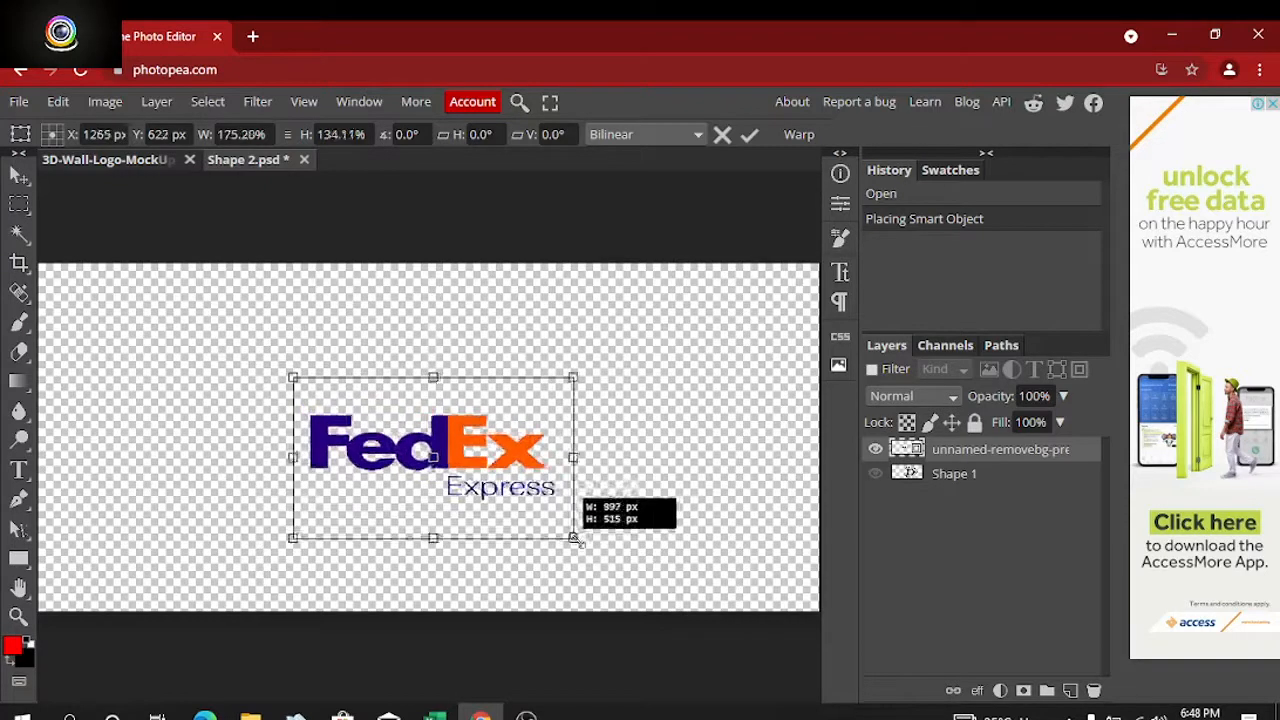
{"action": "left_click_drag", "start_coordinate": [573, 538], "coordinate": [623, 568]}
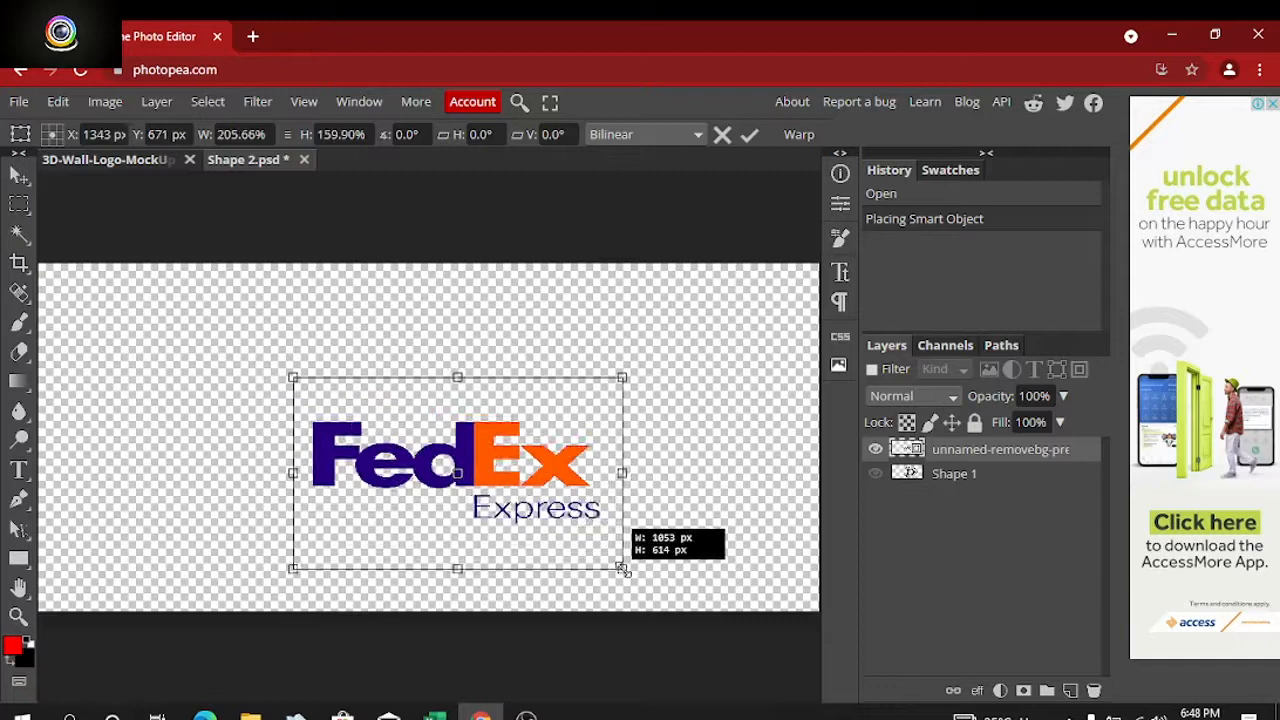
{"action": "left_click_drag", "start_coordinate": [622, 570], "coordinate": [602, 533]}
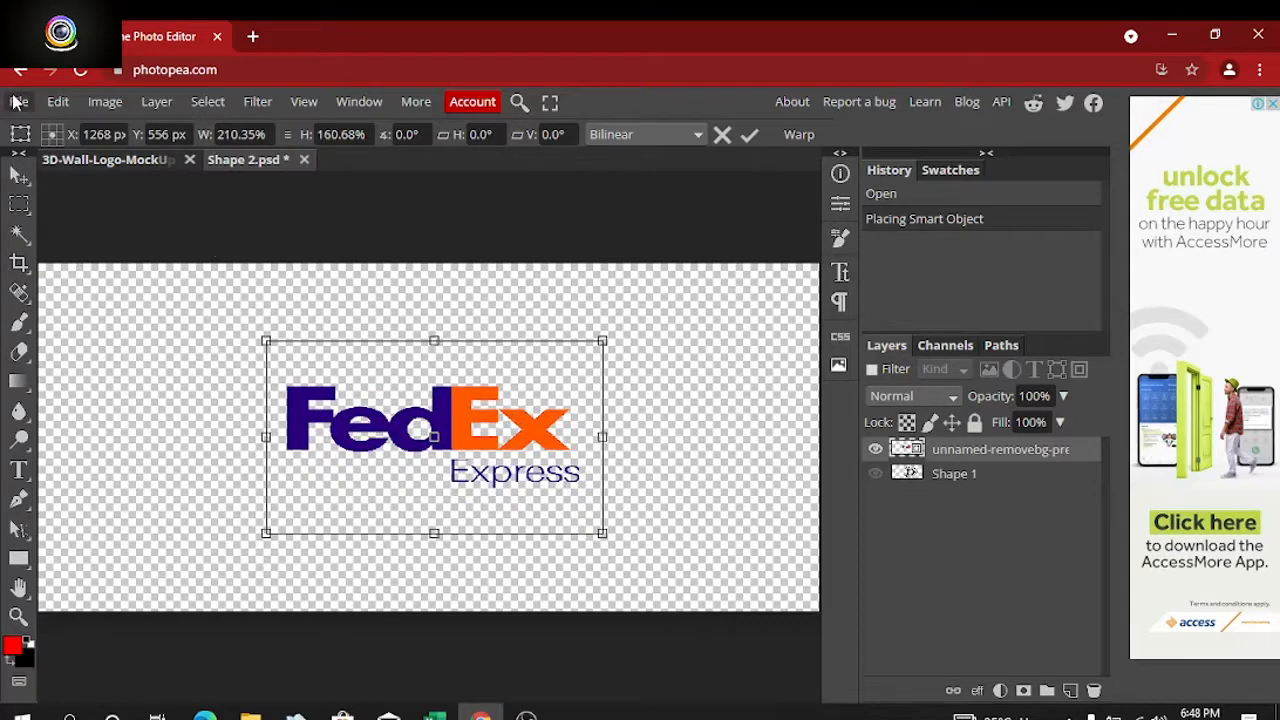
Step: Save the Shape 2 smart object, waiting through the Page Unresponsive prompts
{"action": "left_click", "coordinate": [17, 101]}
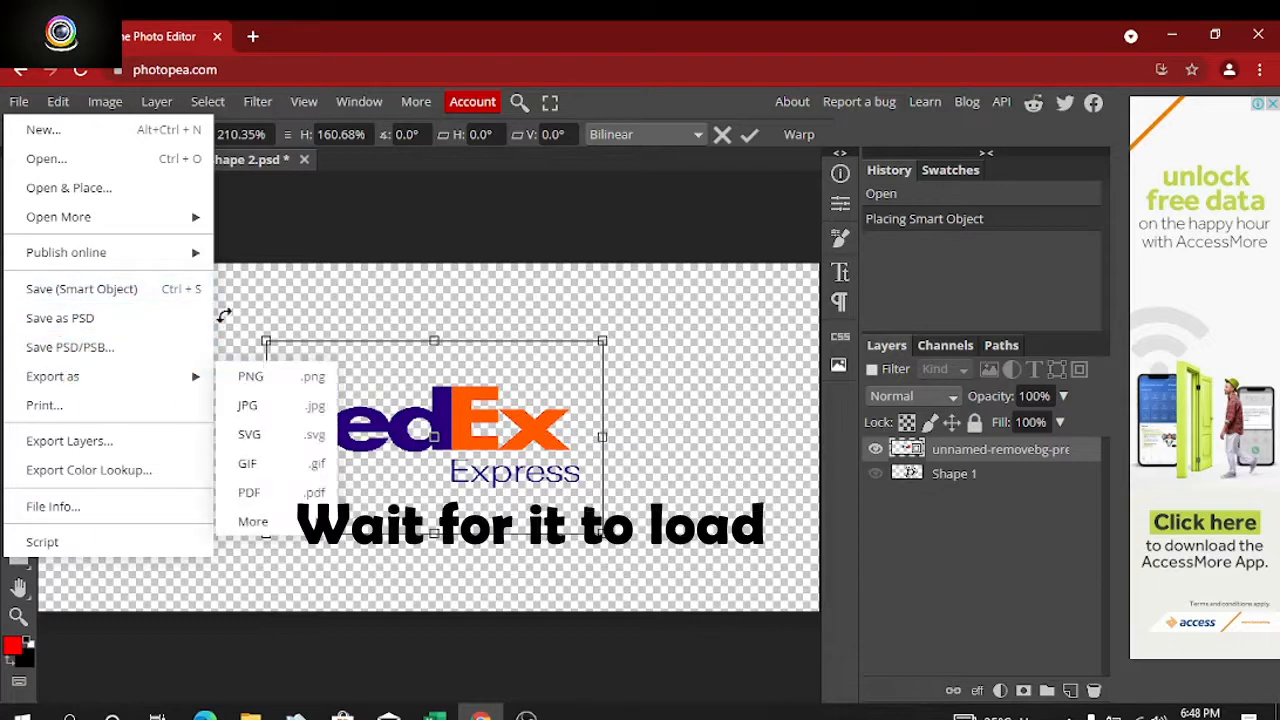
{"action": "mouse_move", "coordinate": [220, 305]}
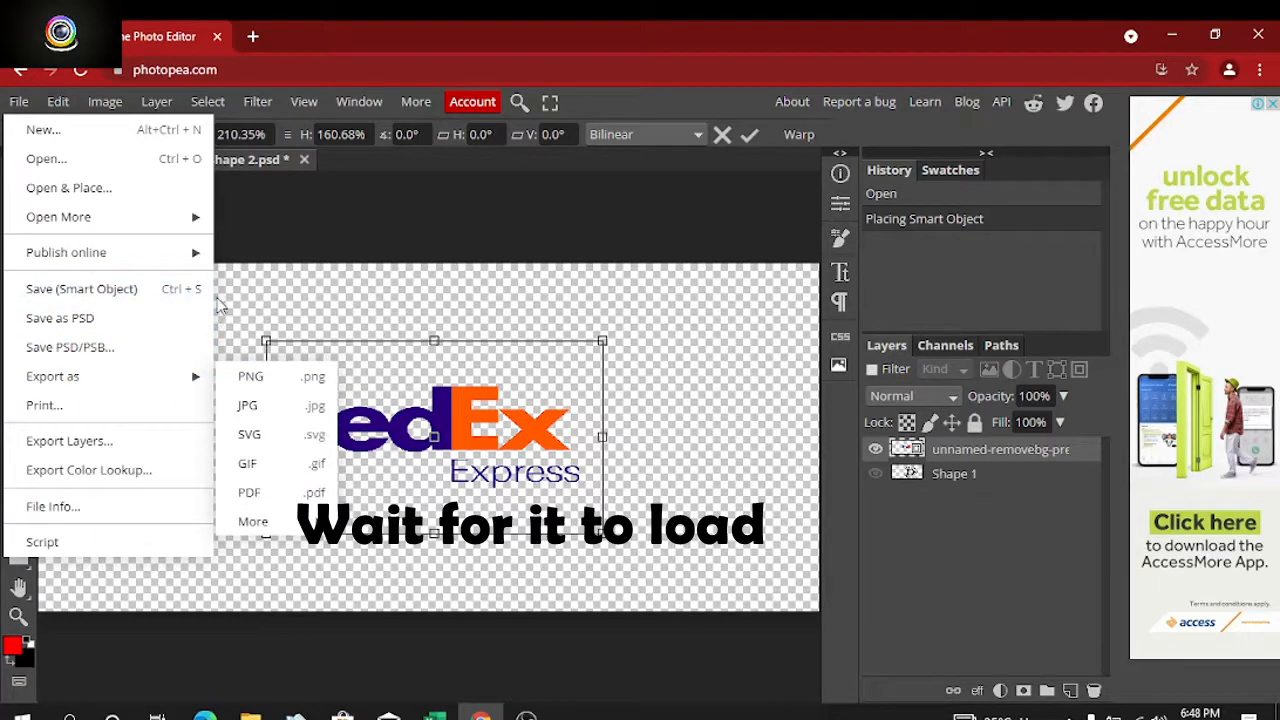
{"action": "mouse_move", "coordinate": [81, 289]}
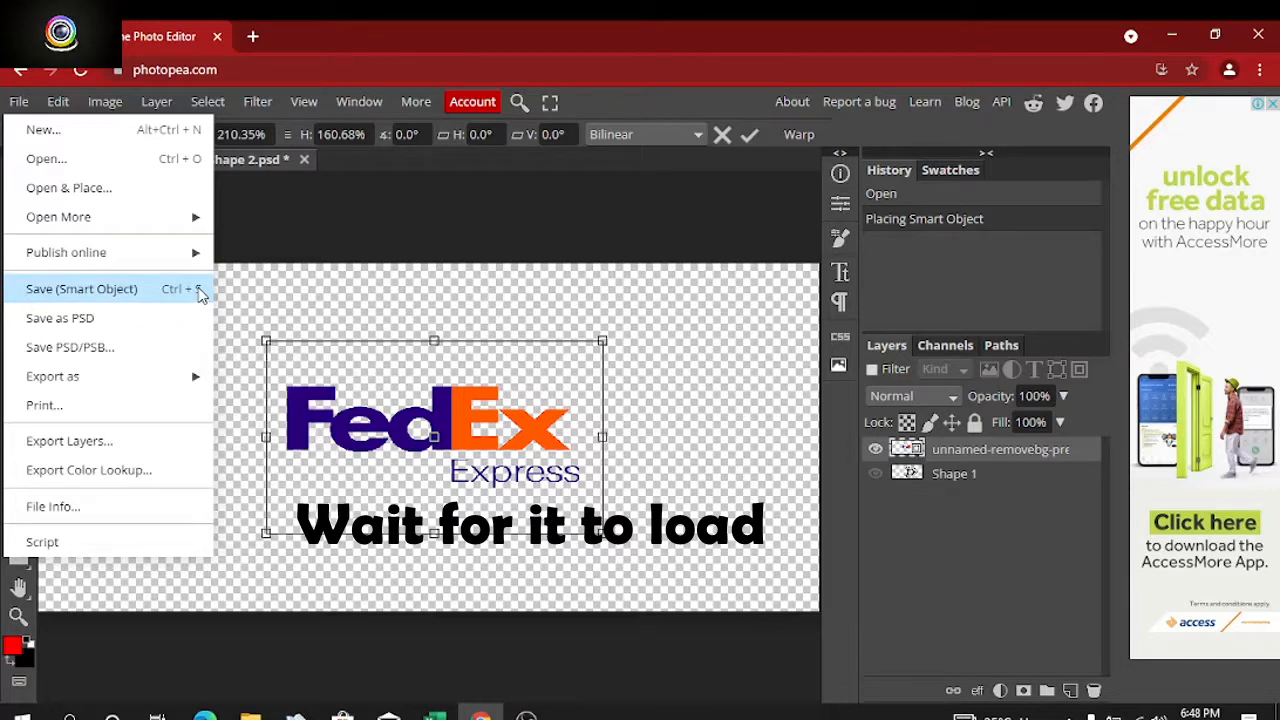
{"action": "mouse_move", "coordinate": [218, 302]}
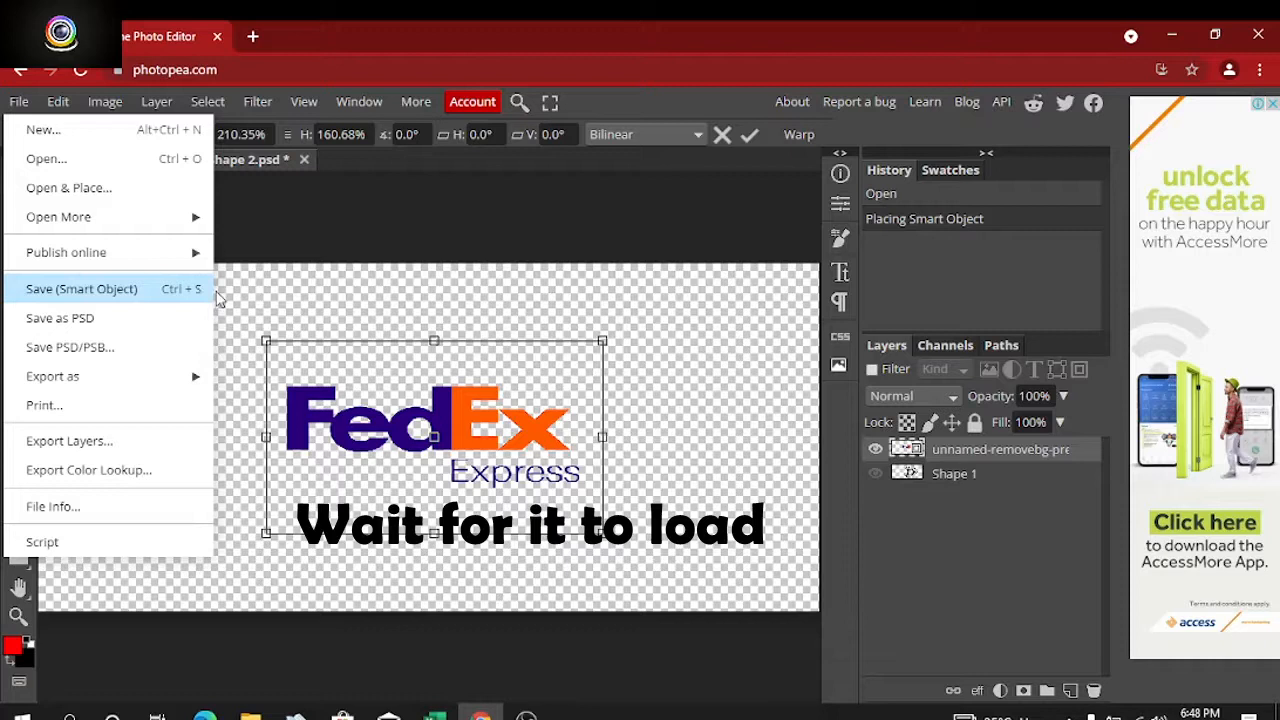
{"action": "mouse_move", "coordinate": [293, 302]}
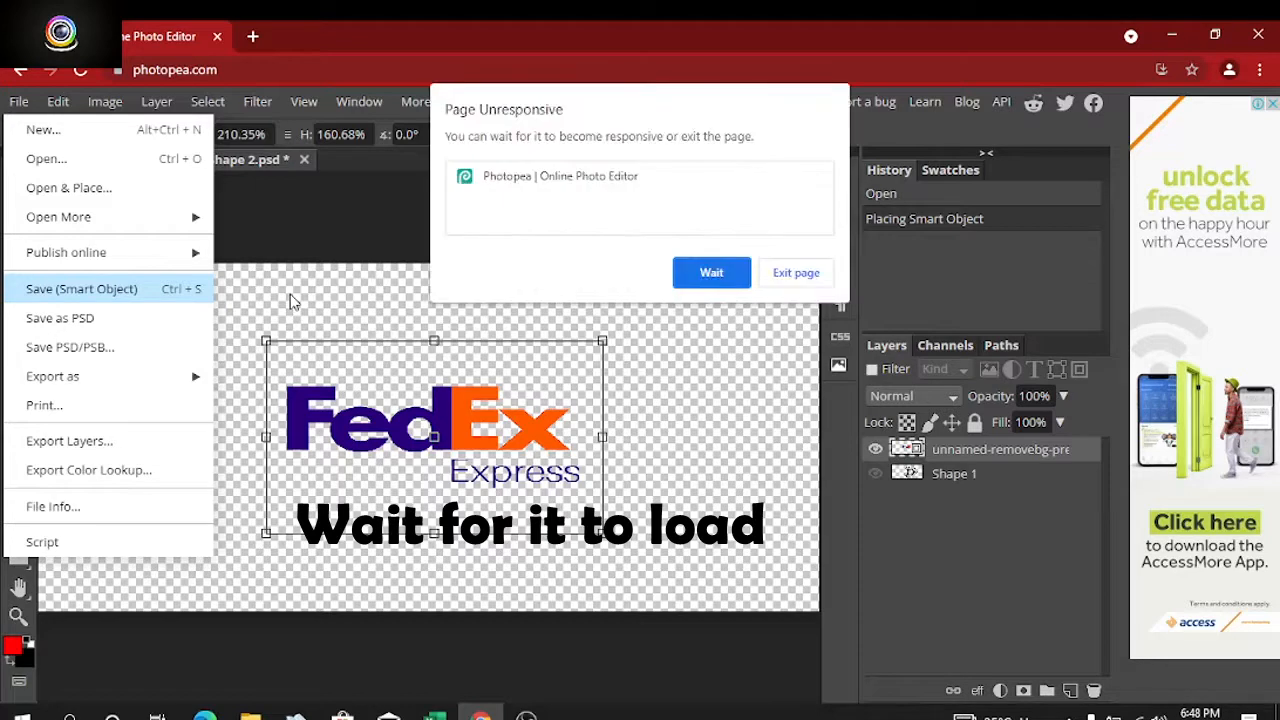
{"action": "mouse_move", "coordinate": [711, 272]}
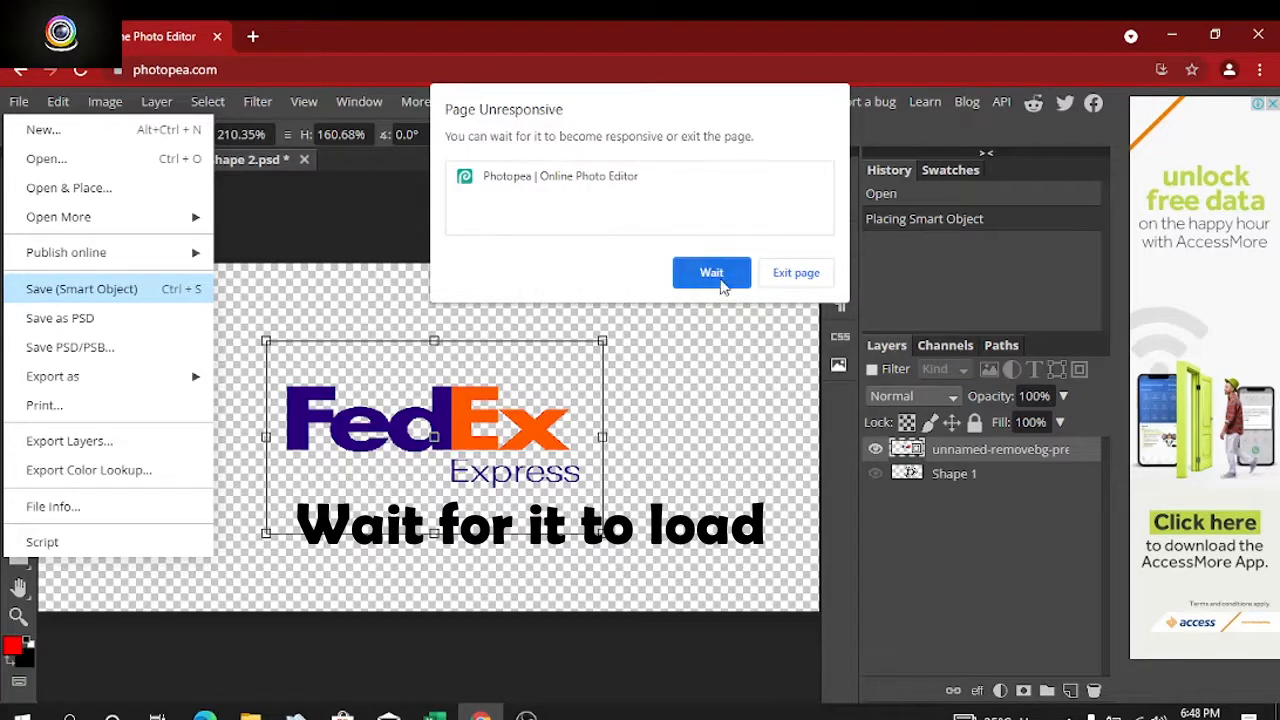
{"action": "left_click", "coordinate": [711, 272]}
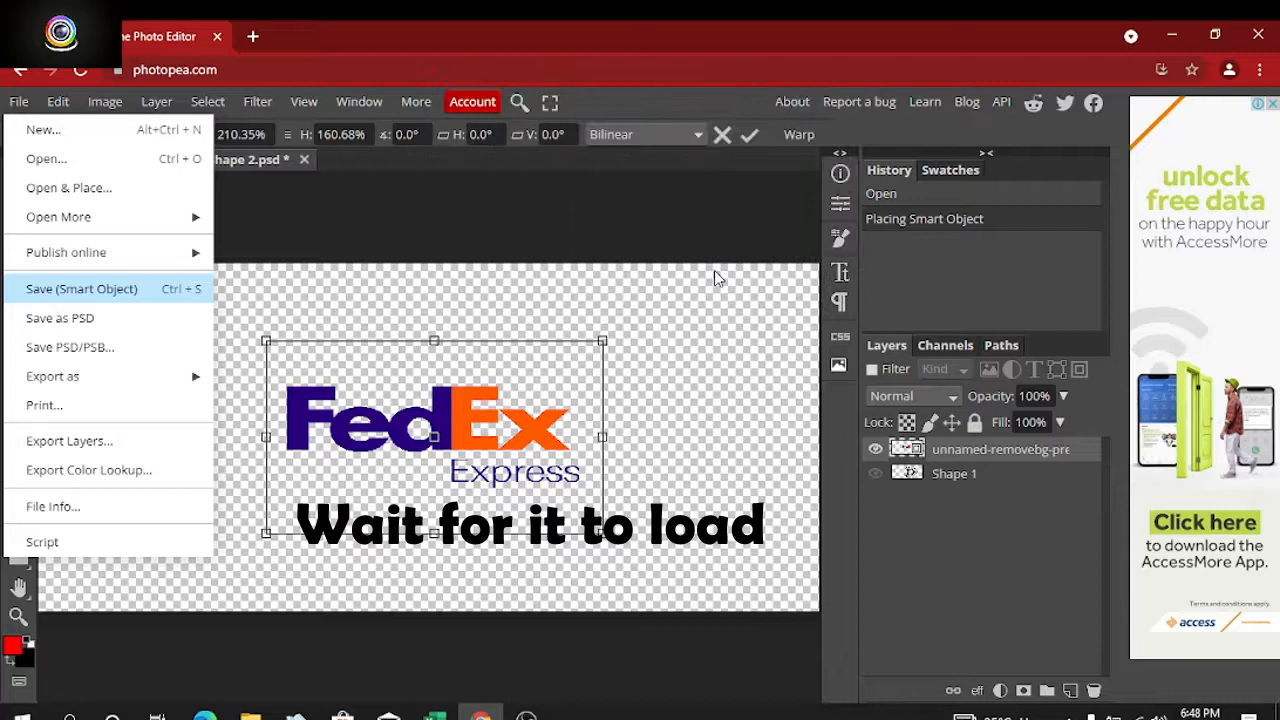
{"action": "left_click", "coordinate": [81, 288]}
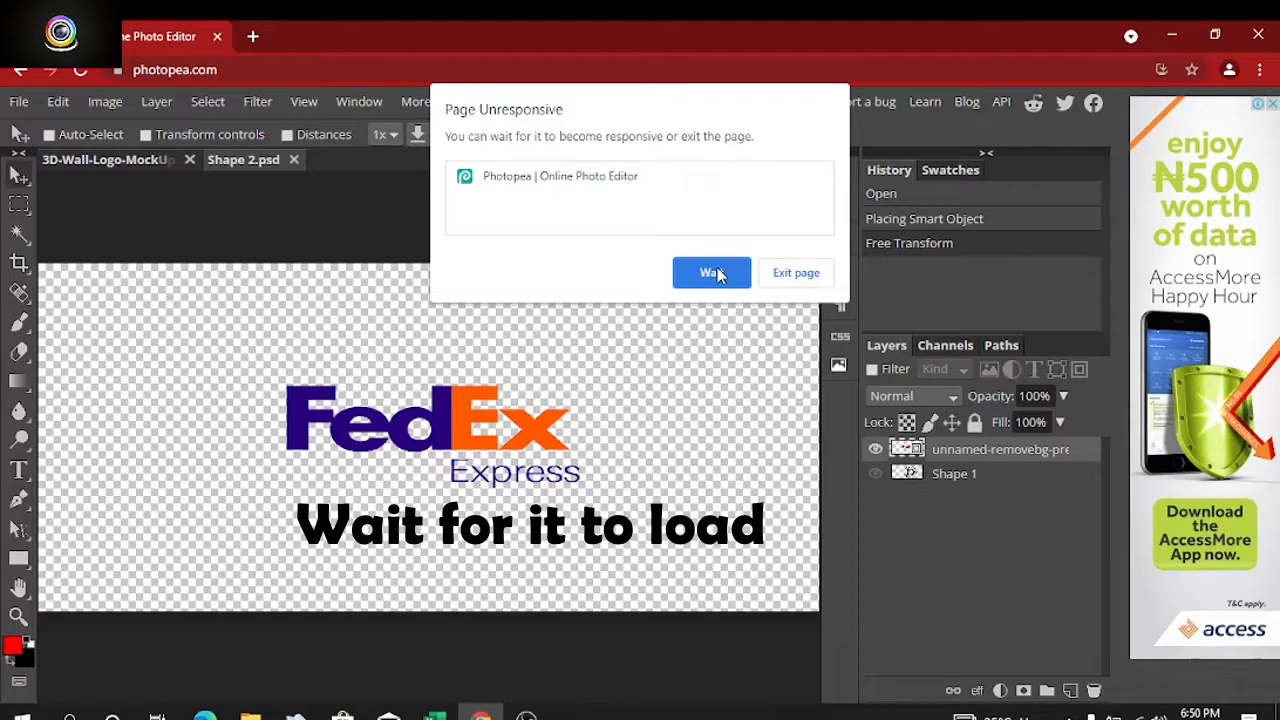
{"action": "left_click", "coordinate": [711, 272]}
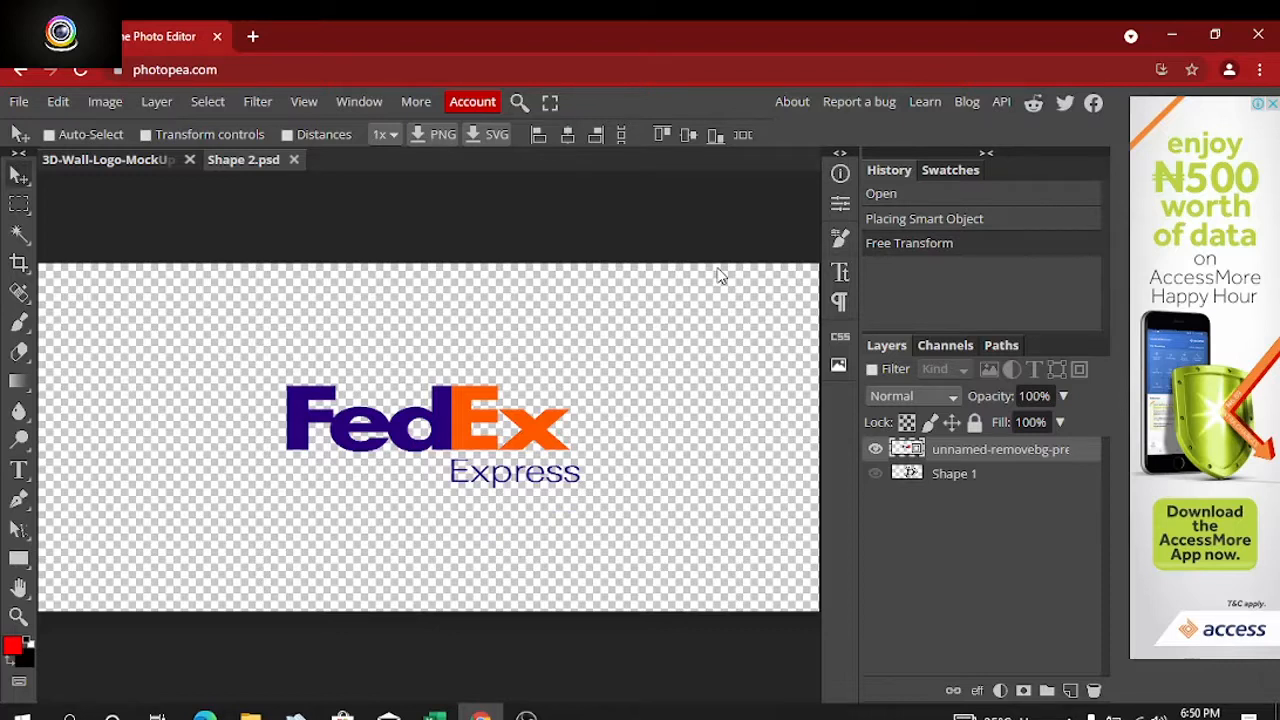
{"action": "mouse_move", "coordinate": [695, 277]}
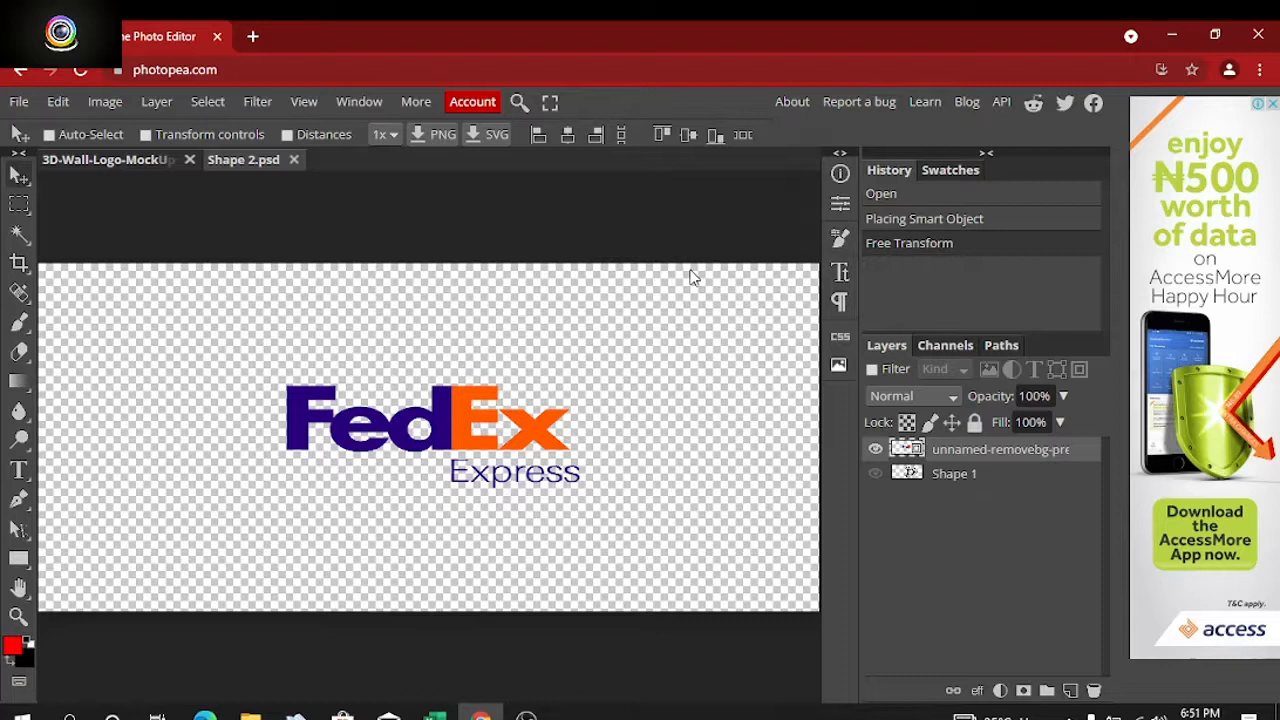
{"action": "mouse_move", "coordinate": [610, 216]}
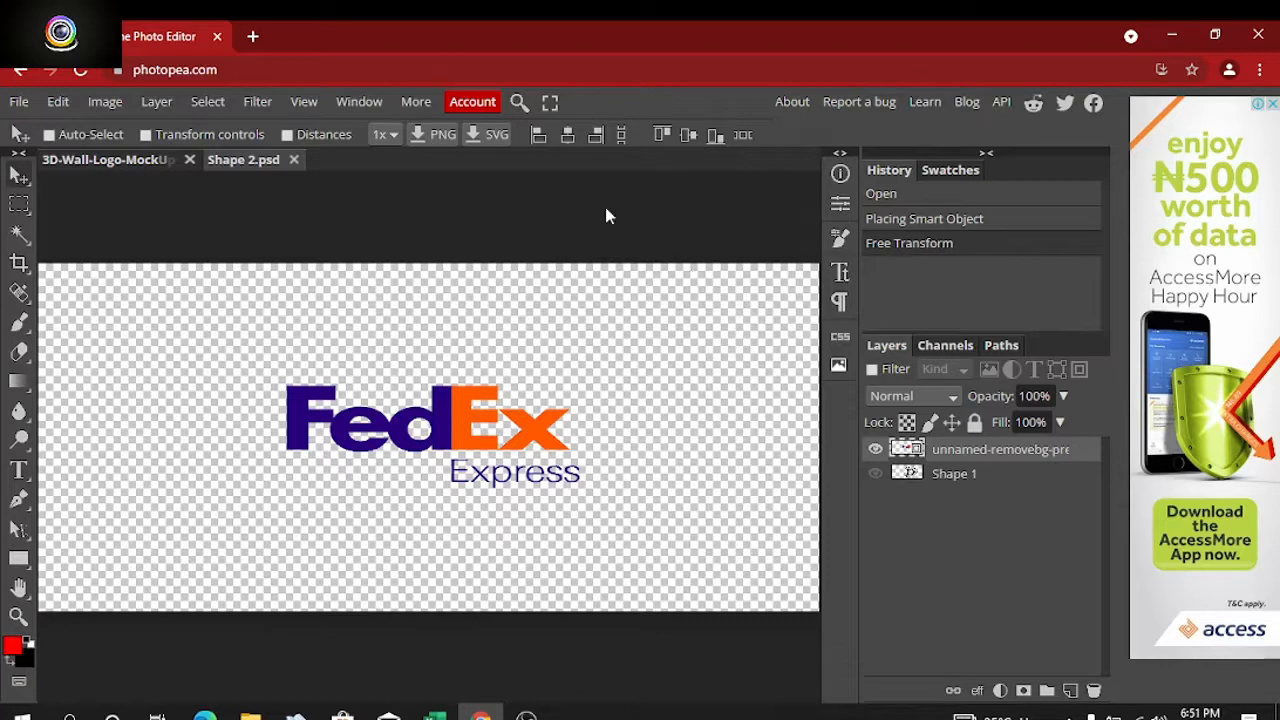
Step: Switch to the 3D-Wall-Logo-Mockup tab and accept the proposed document name
{"action": "left_click", "coordinate": [100, 159]}
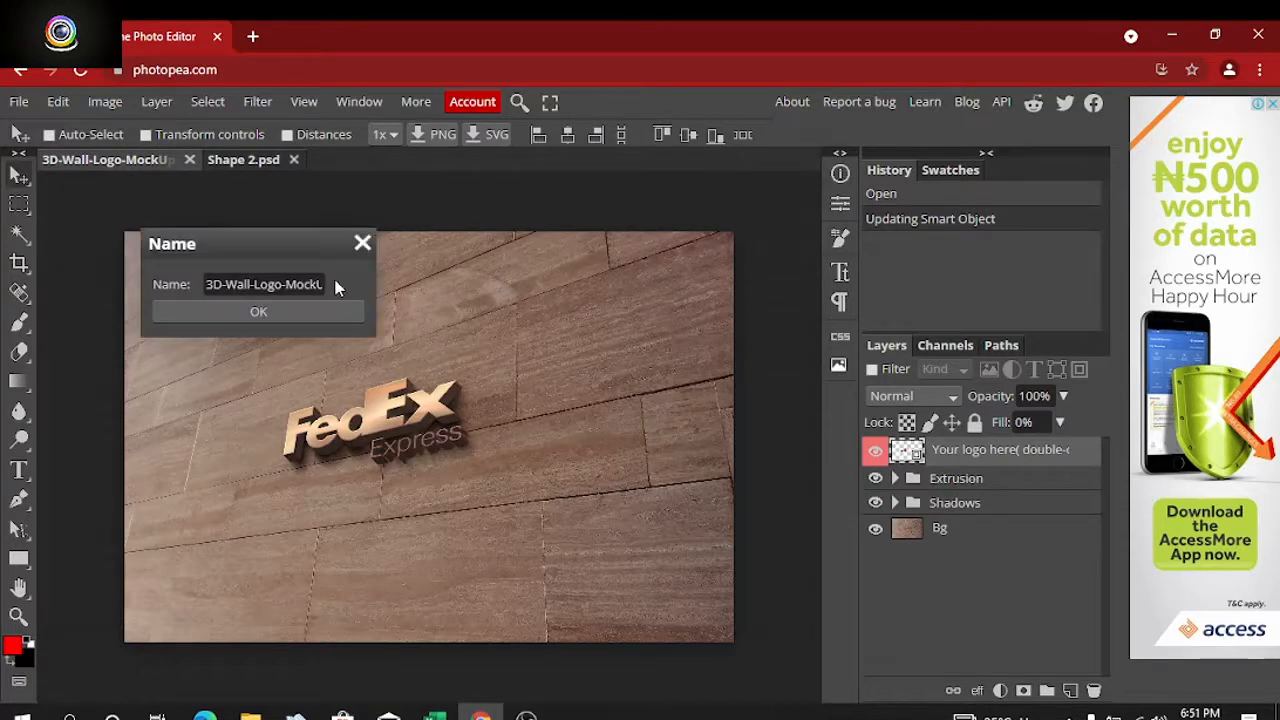
{"action": "left_click", "coordinate": [258, 311]}
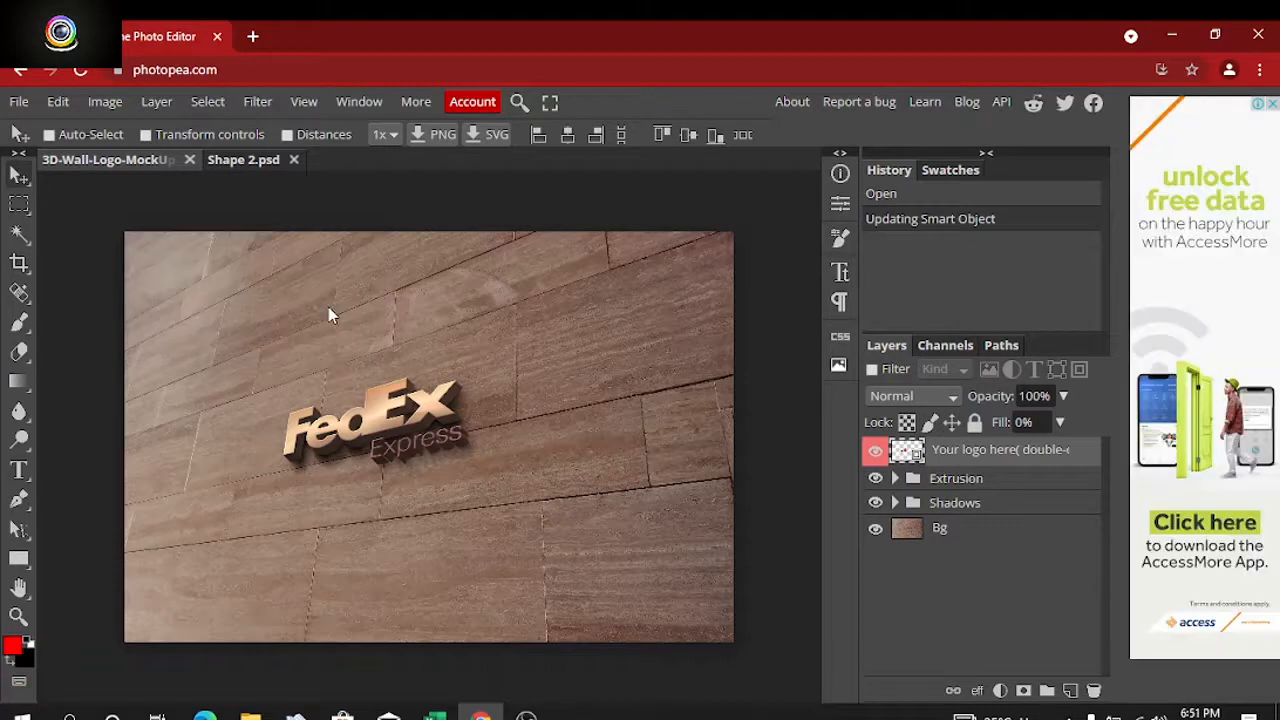
{"action": "mouse_move", "coordinate": [10, 165]}
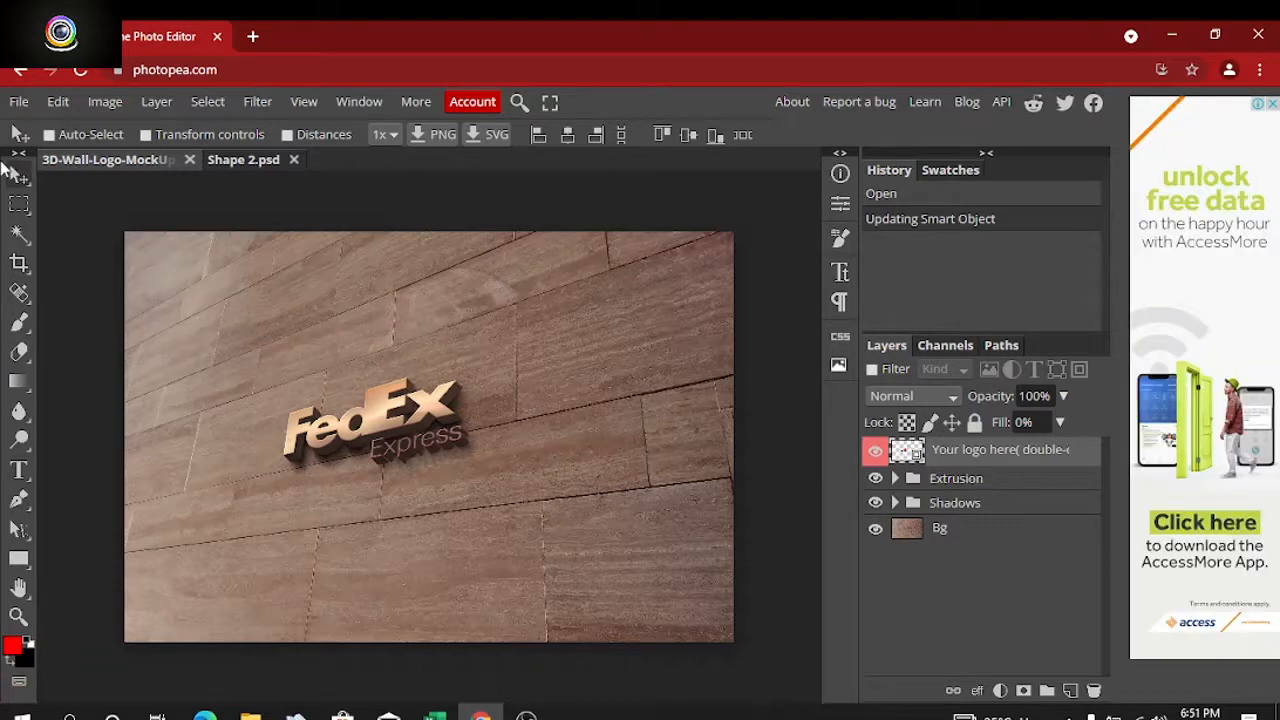
{"action": "left_click", "coordinate": [17, 101]}
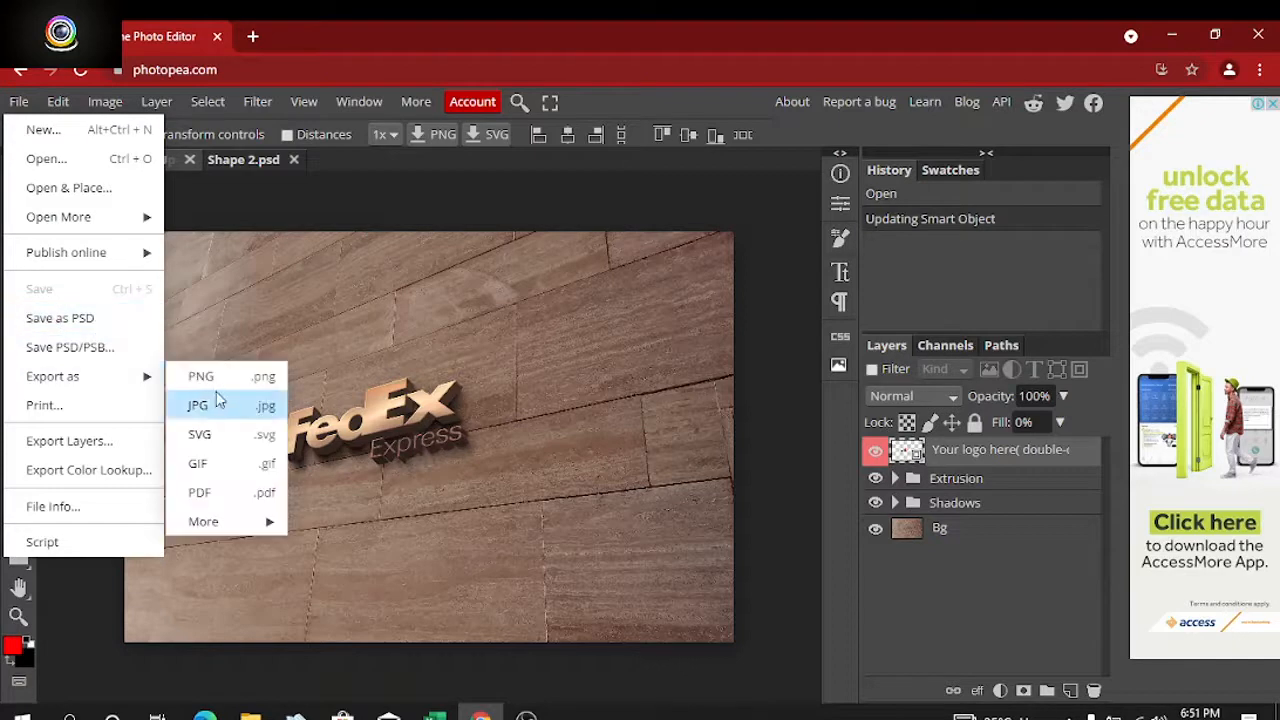
{"action": "mouse_move", "coordinate": [200, 376]}
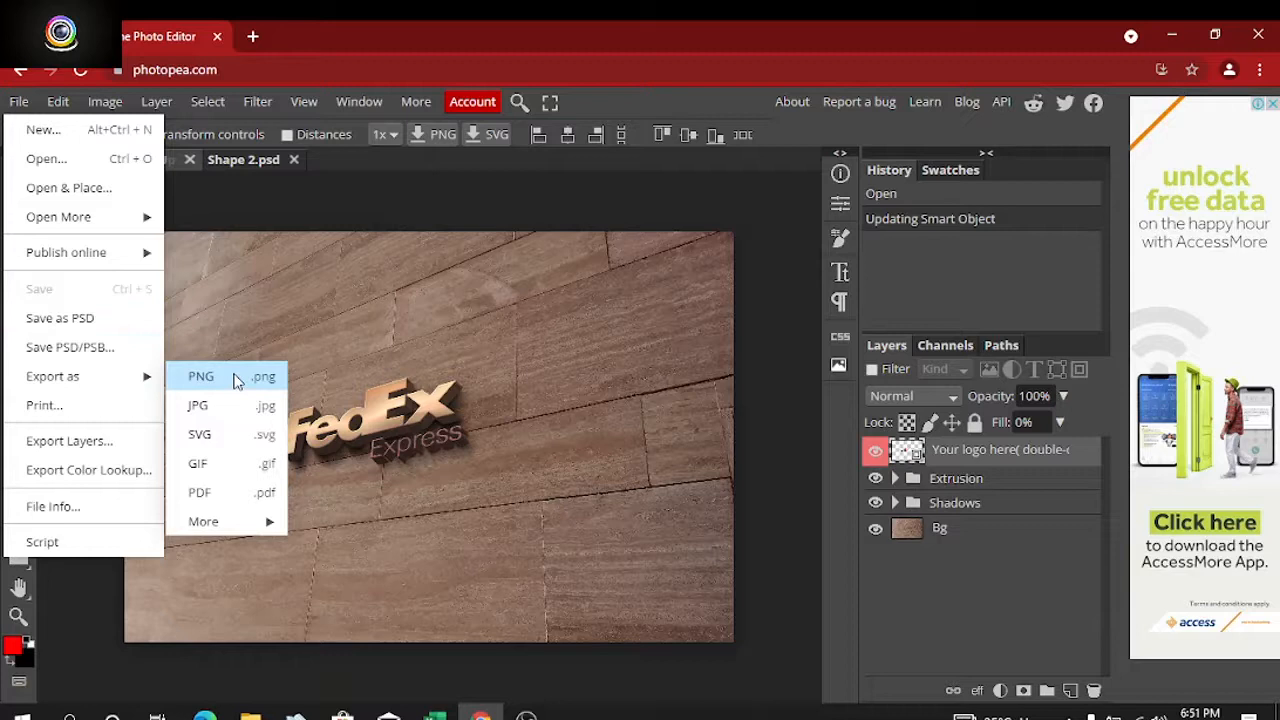
Step: Export the FedEx wall mockup as a 2600×1750 PNG
{"action": "left_click", "coordinate": [201, 376]}
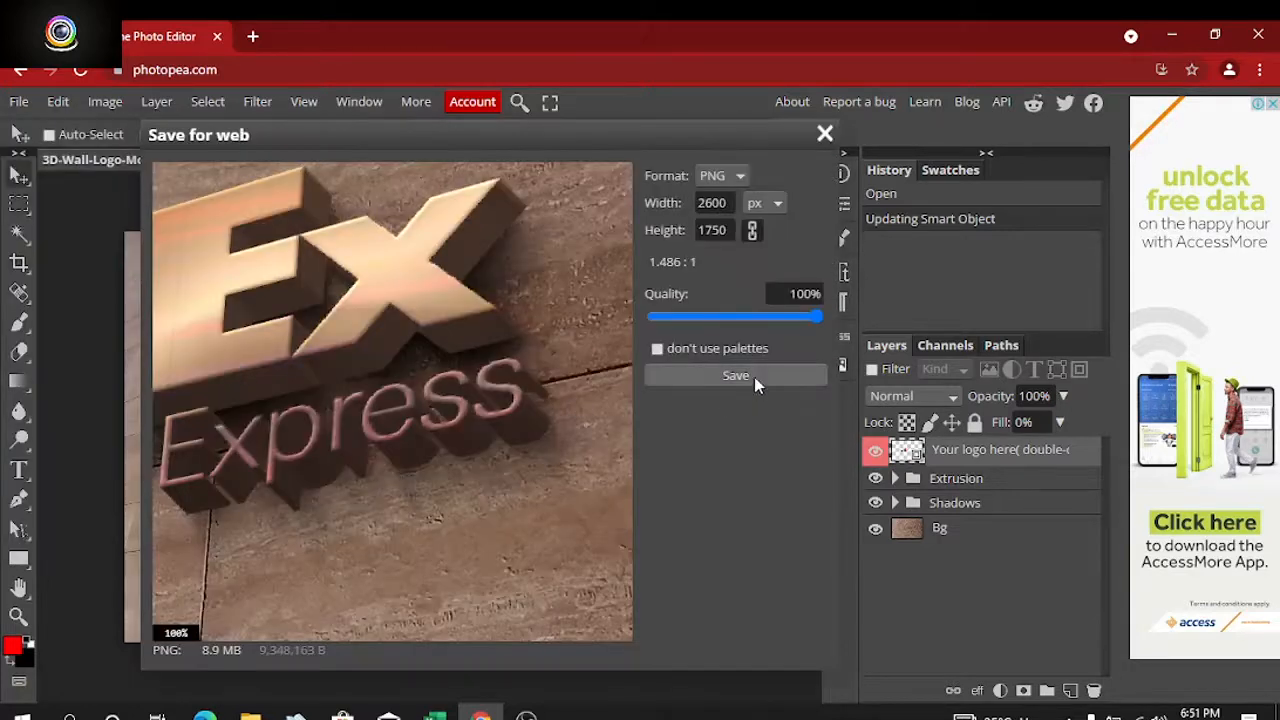